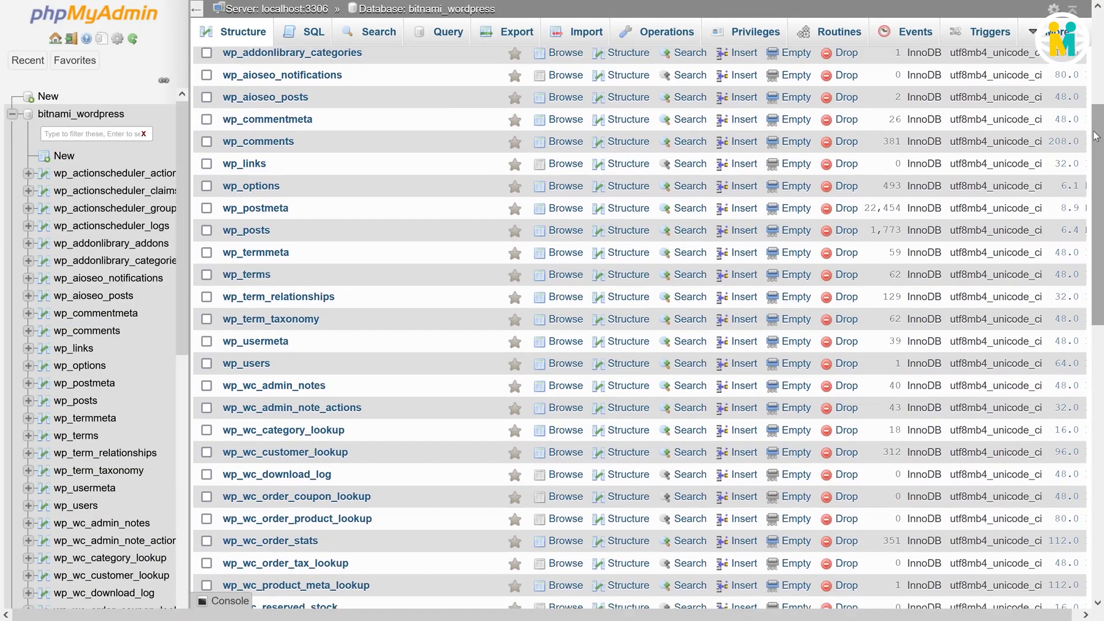
Select the bitnami_wordpress database and go to its Export page with quick SQL export.
{"action": "scroll", "scroll_direction": "down", "scroll_amount": 3}
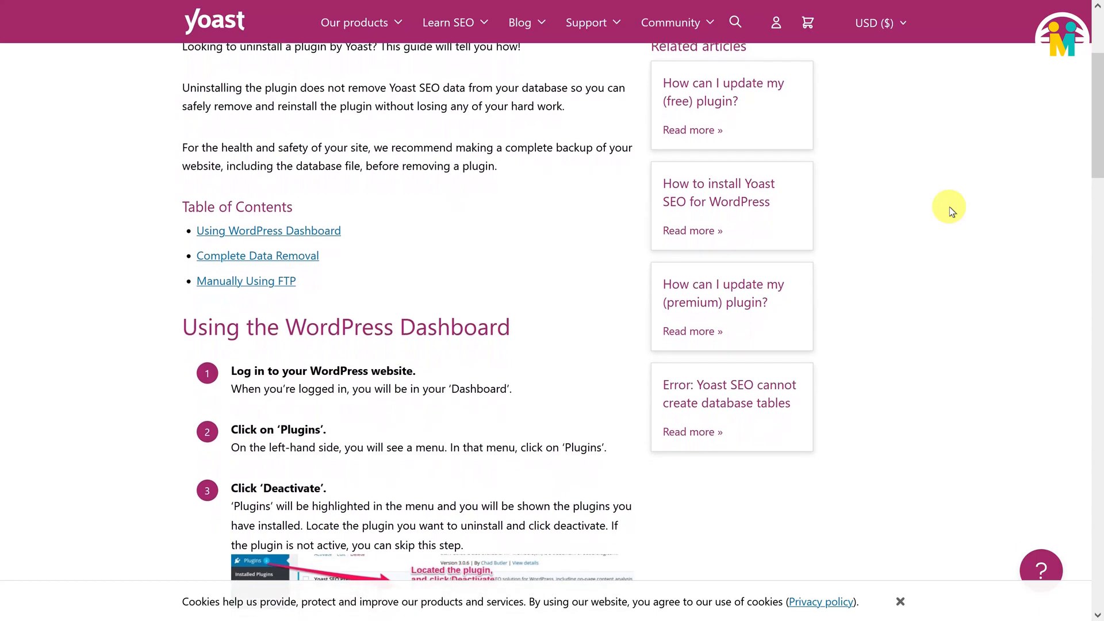
{"action": "scroll", "scroll_direction": "down", "scroll_amount": 3}
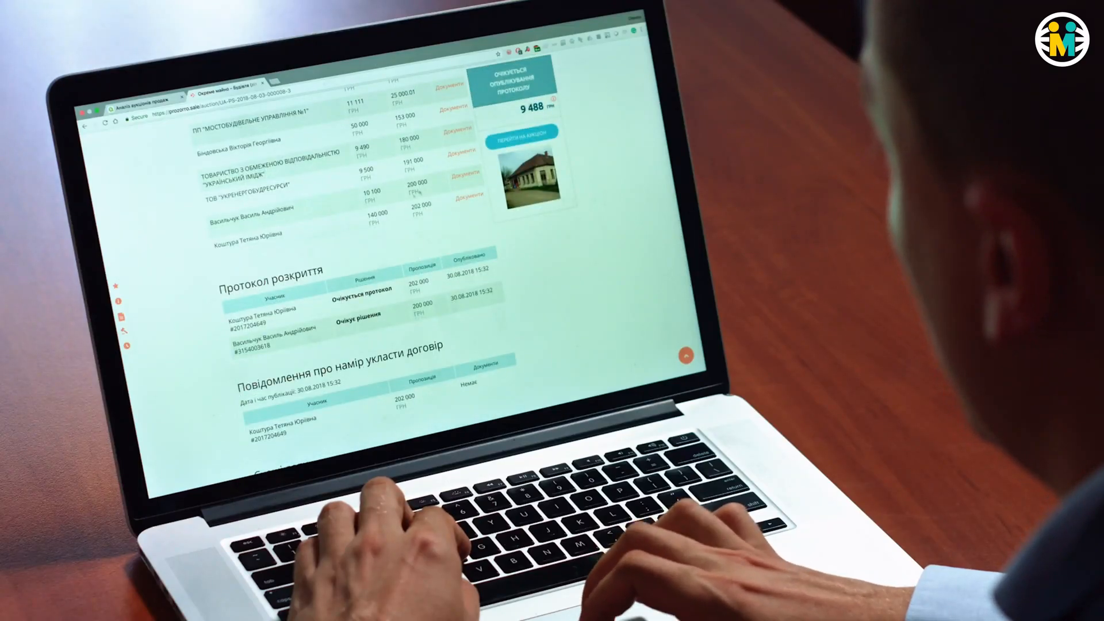
{"action": "scroll", "scroll_direction": "down", "scroll_amount": 3}
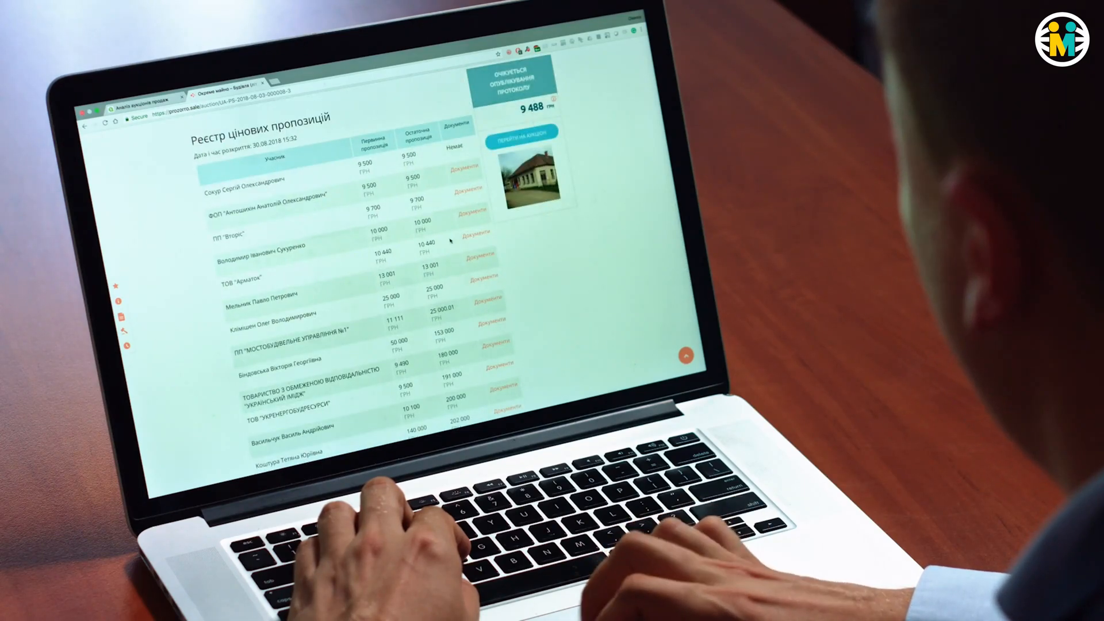
{"action": "scroll", "scroll_direction": "down", "scroll_amount": 3}
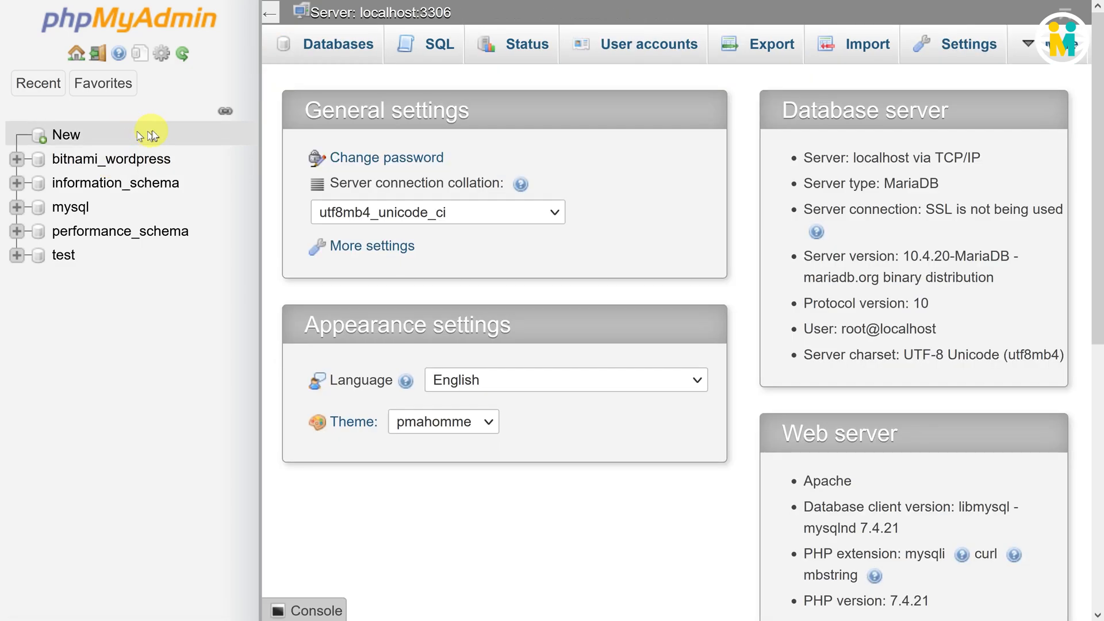
{"action": "mouse_move", "coordinate": [145, 135]}
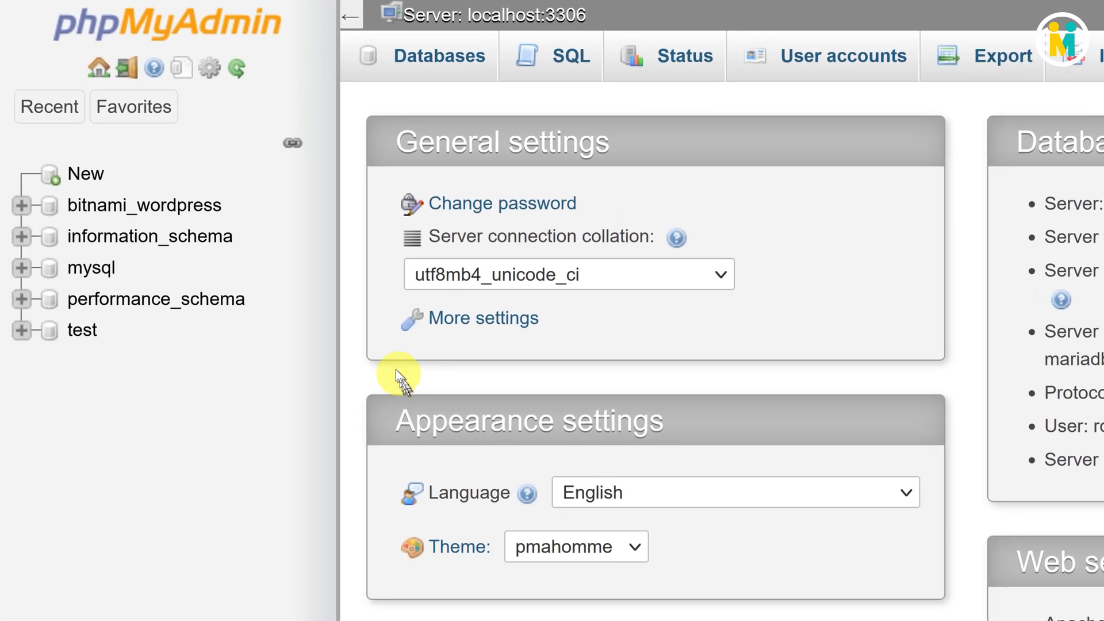
{"action": "left_click", "coordinate": [143, 205]}
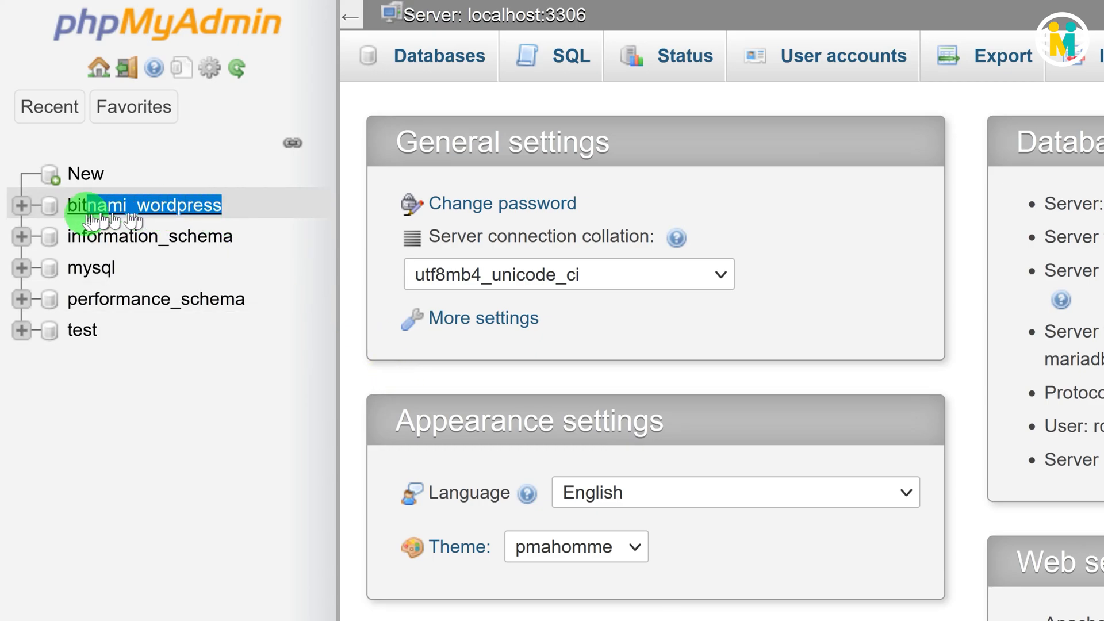
{"action": "left_click", "coordinate": [145, 205]}
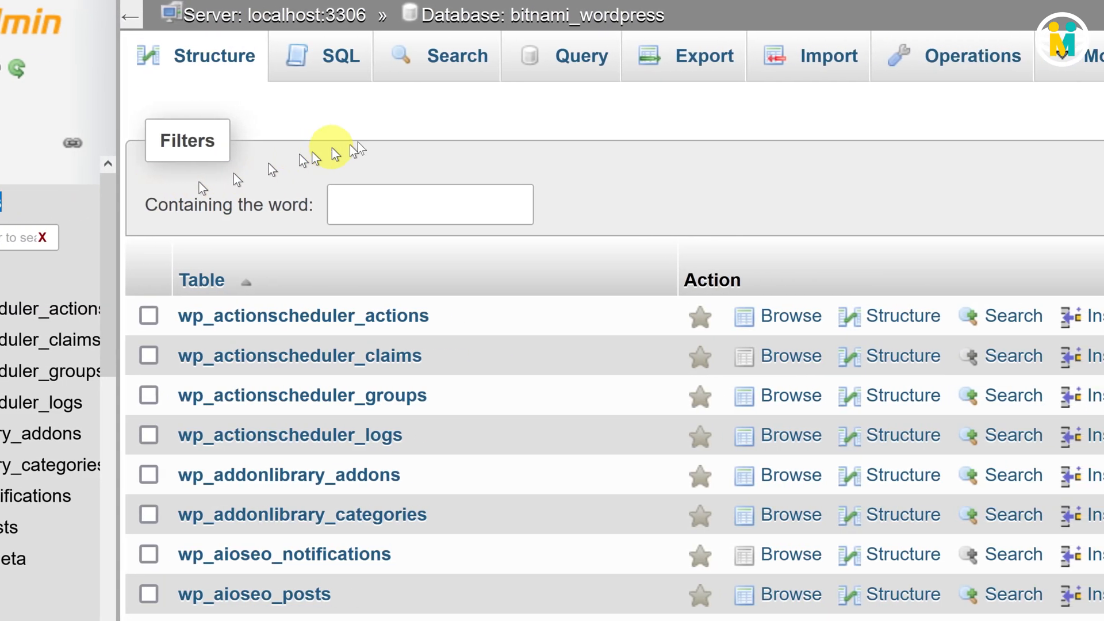
{"action": "left_click", "coordinate": [594, 55]}
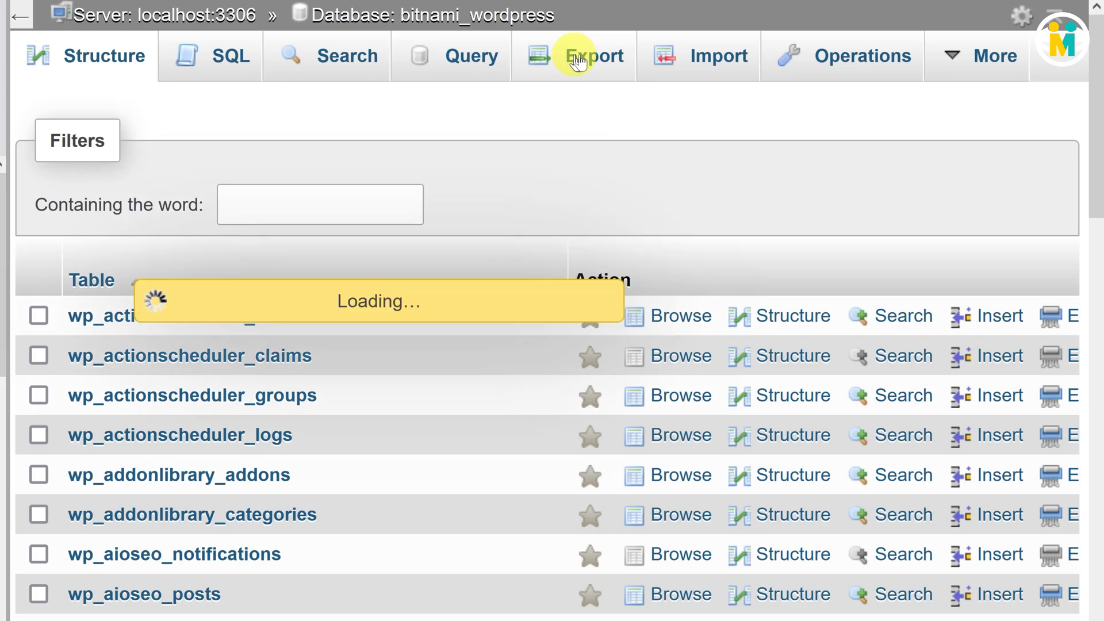
{"action": "left_click", "coordinate": [593, 55]}
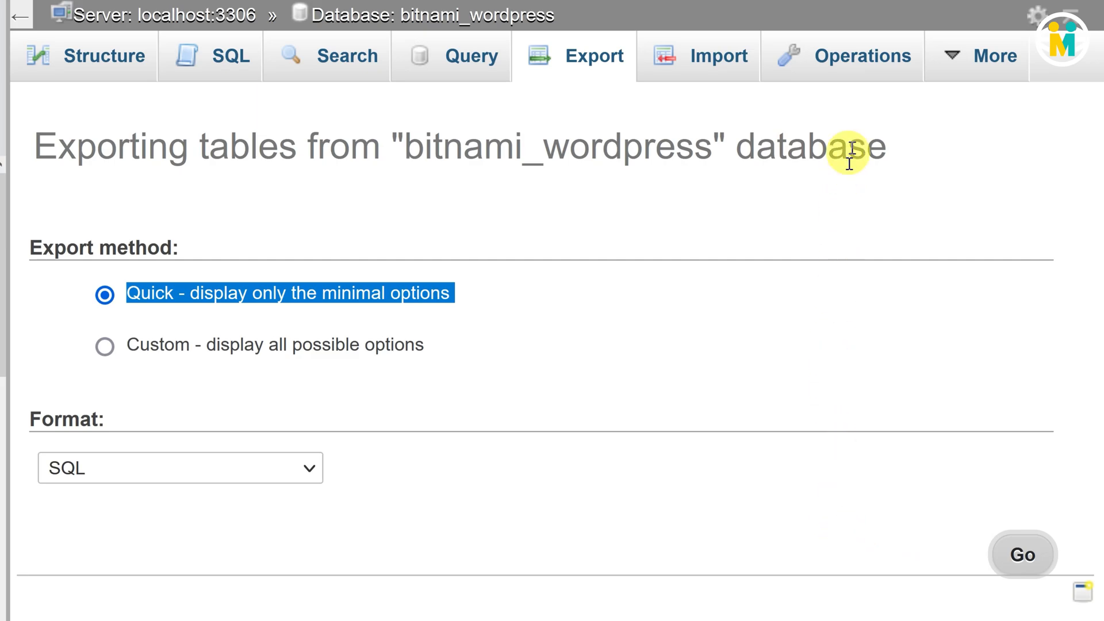
Run the quick SQL export, downloading bitnami_wordpress.sql at 9.2 MB.
{"action": "left_click", "coordinate": [1021, 555]}
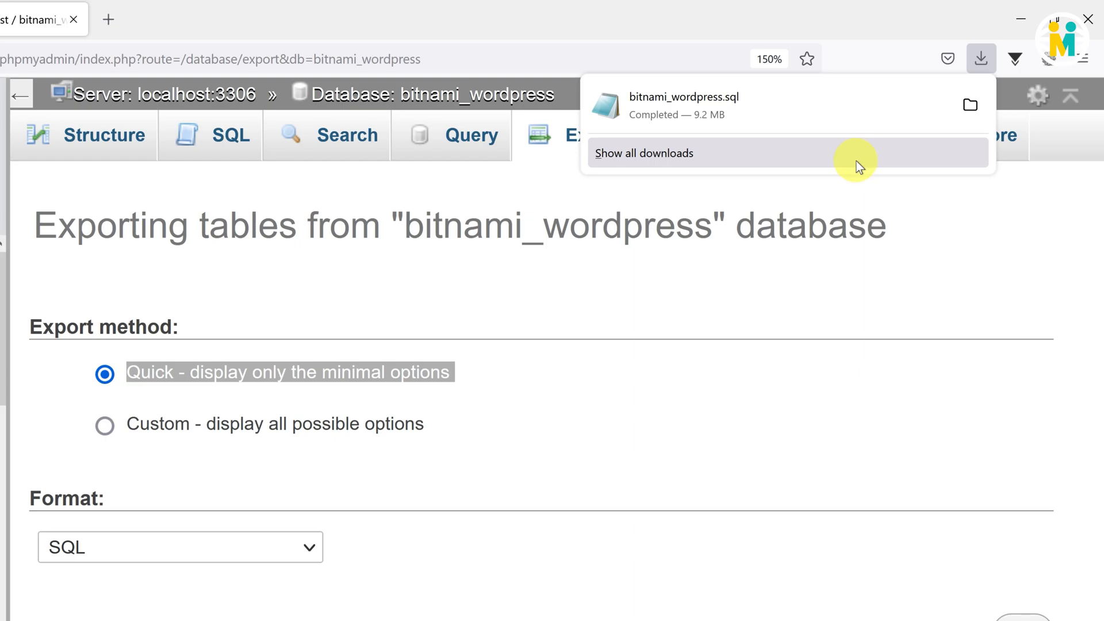
{"action": "mouse_move", "coordinate": [857, 167]}
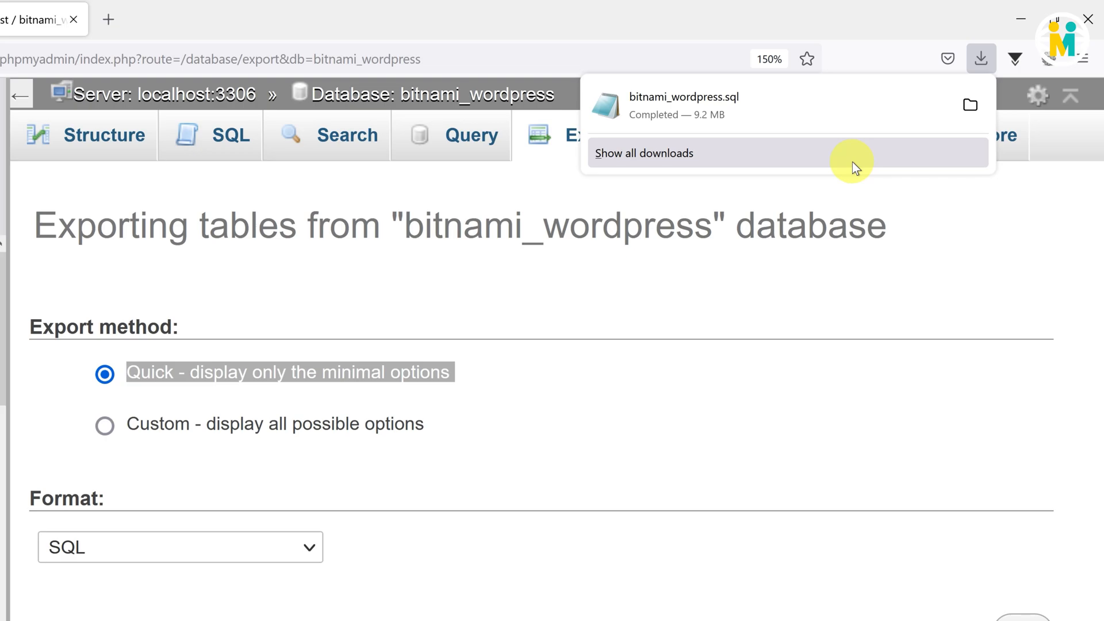
{"action": "mouse_move", "coordinate": [832, 219]}
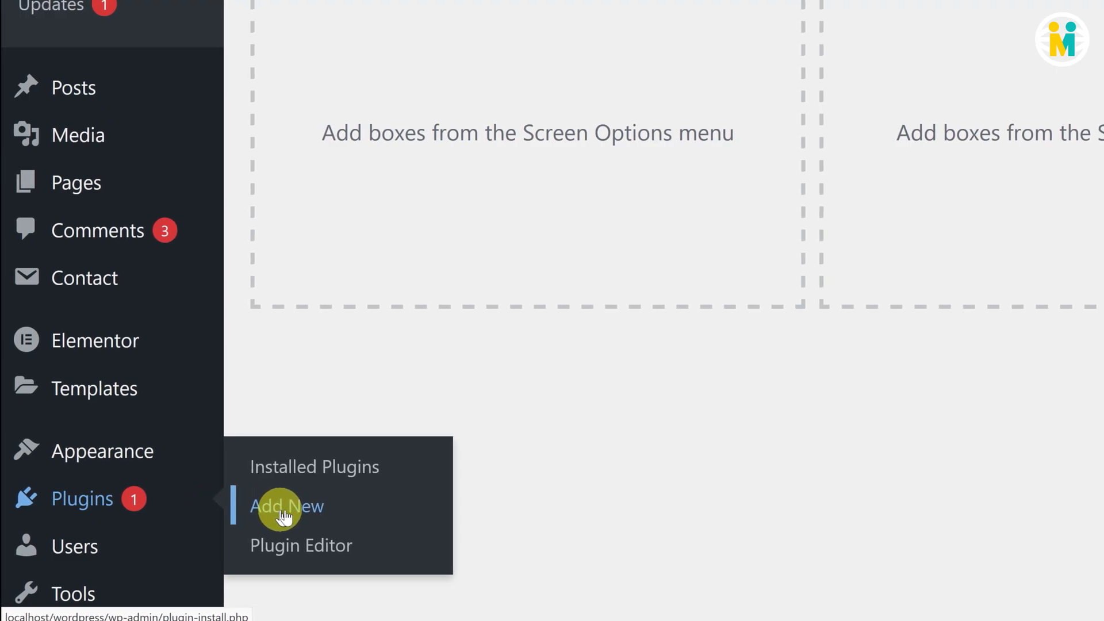
Install Plugins Garbage Collector from the Add New plugins directory search.
{"action": "left_click", "coordinate": [286, 506]}
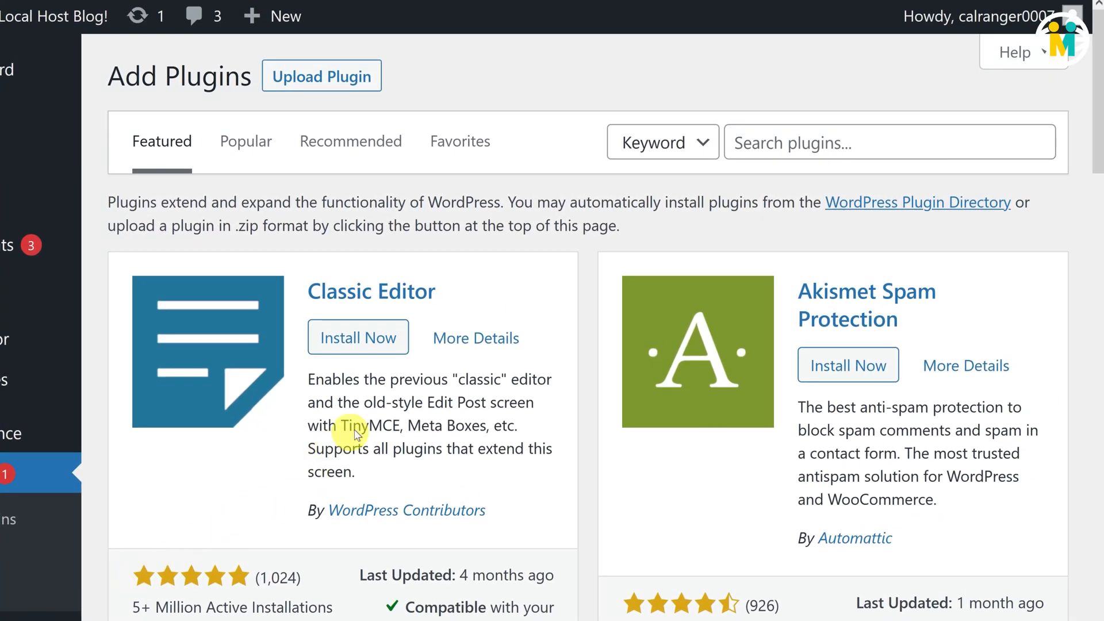
{"action": "left_click", "coordinate": [887, 143]}
{"action": "type", "text": "Plugins Garbage Collector"}
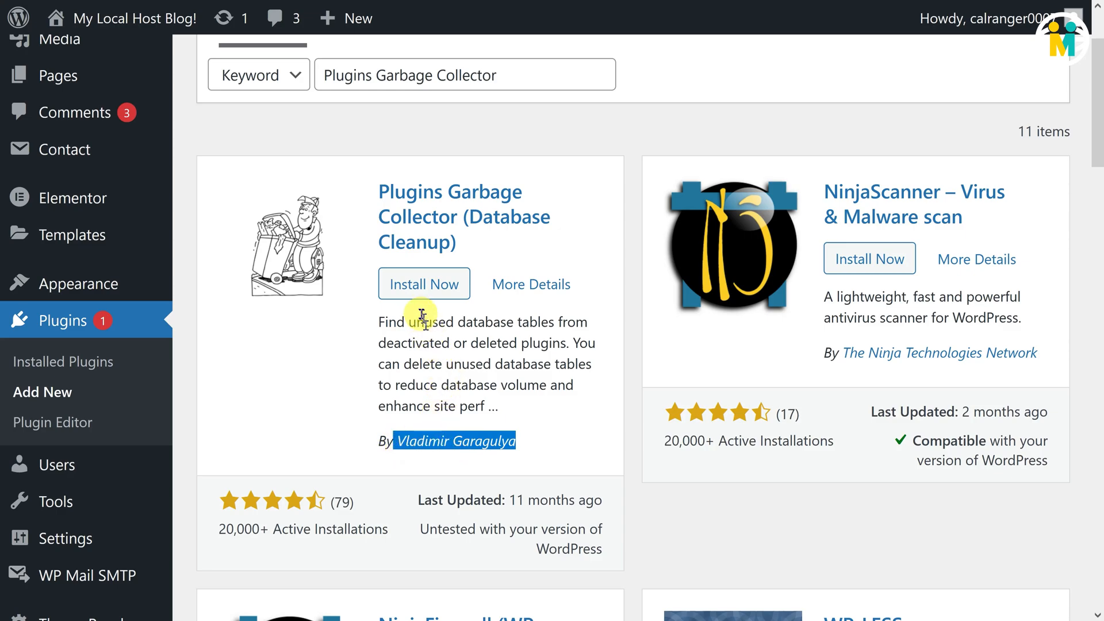
{"action": "left_click", "coordinate": [423, 284]}
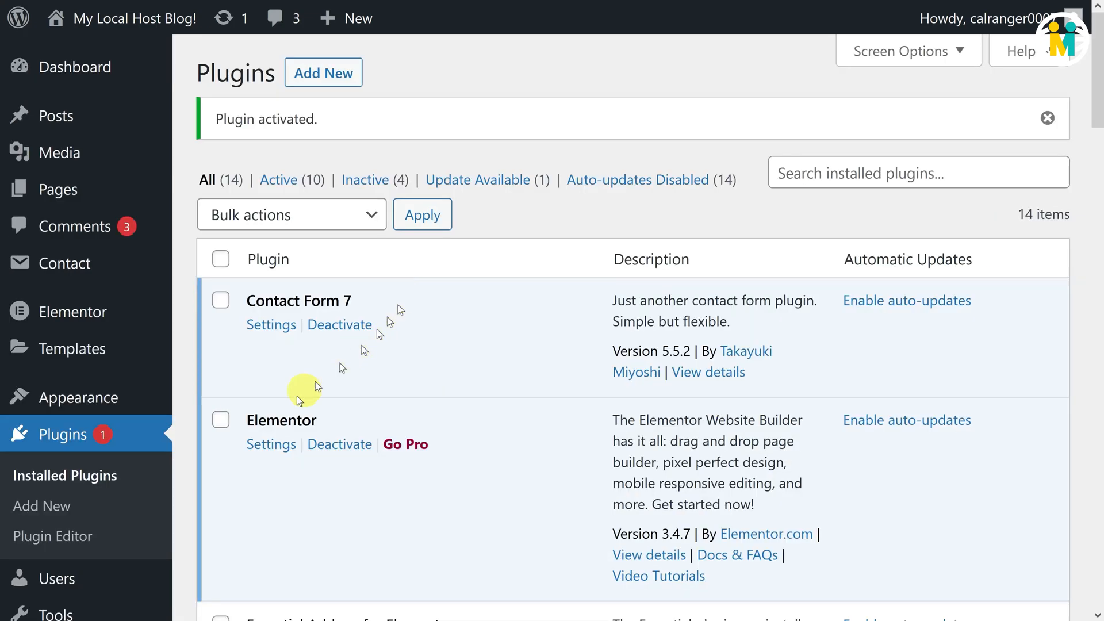
{"action": "left_click", "coordinate": [42, 506]}
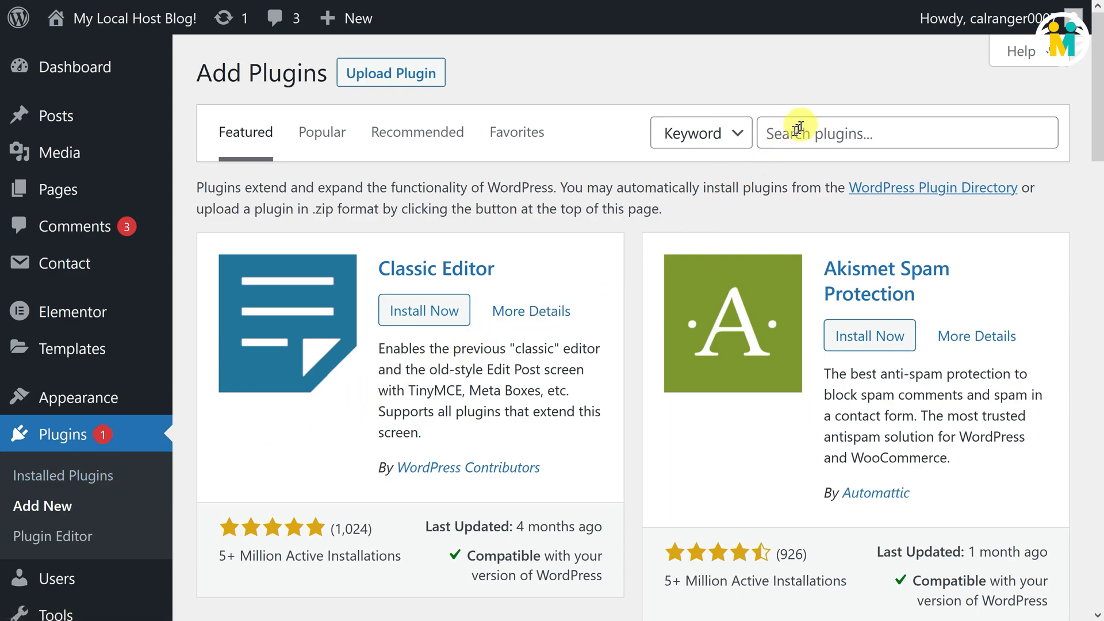
Install and activate Advanced Database Cleaner from the plugin directory.
{"action": "type", "text": "Advanced Database Cleaner"}
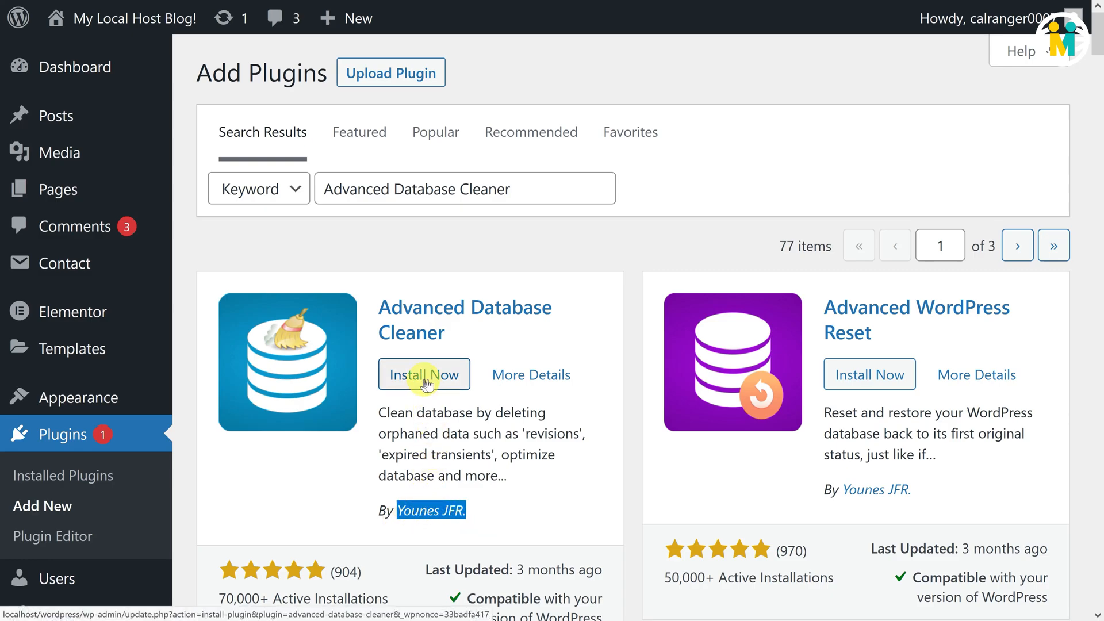
{"action": "left_click", "coordinate": [425, 374]}
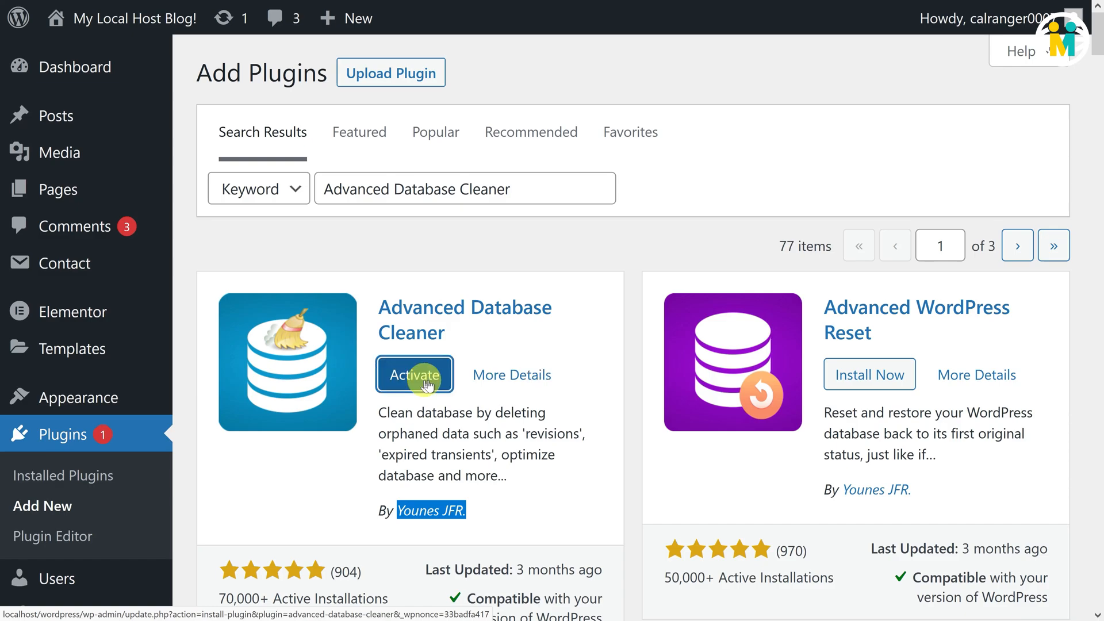
{"action": "left_click", "coordinate": [414, 374]}
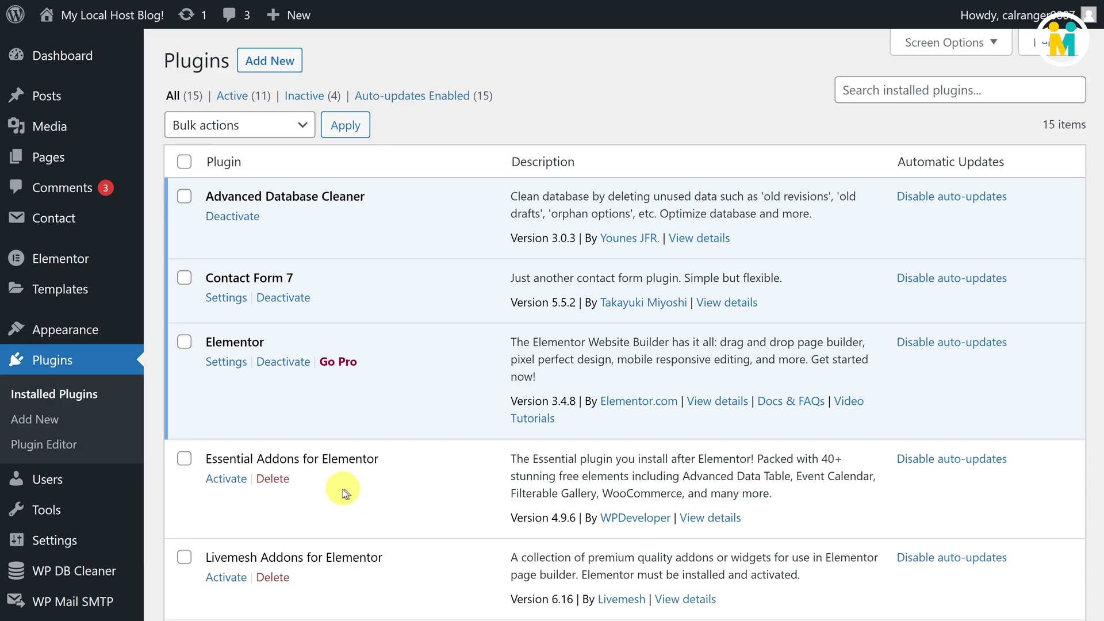
{"action": "mouse_move", "coordinate": [48, 500]}
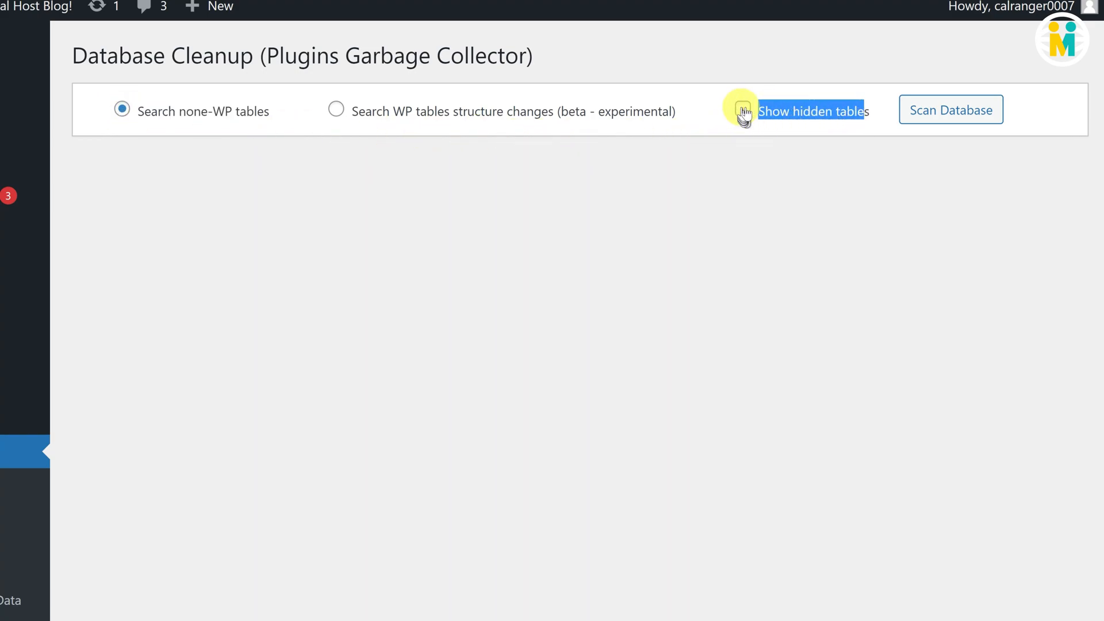
Run a Plugins Garbage Collector database scan including hidden tables and confirm it.
{"action": "left_click", "coordinate": [741, 111]}
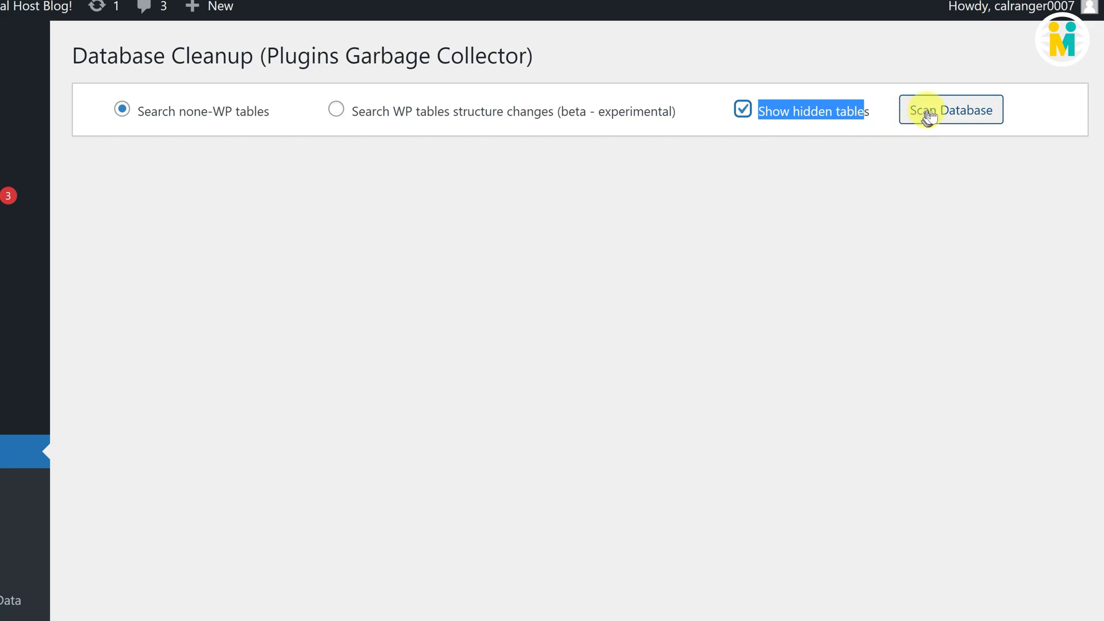
{"action": "mouse_move", "coordinate": [949, 110]}
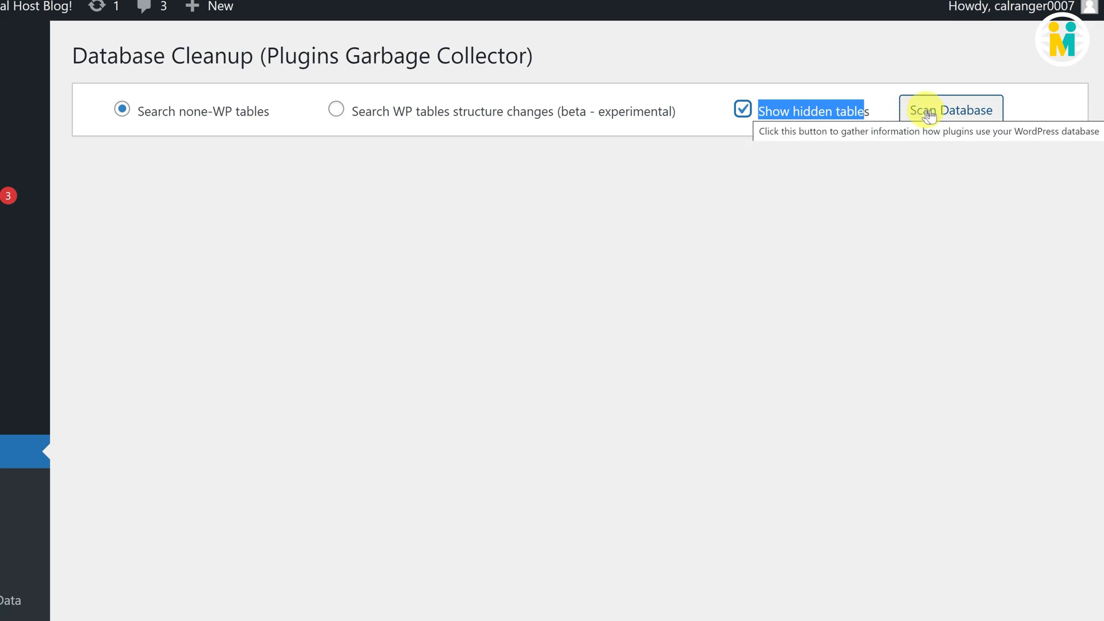
{"action": "left_click", "coordinate": [950, 111]}
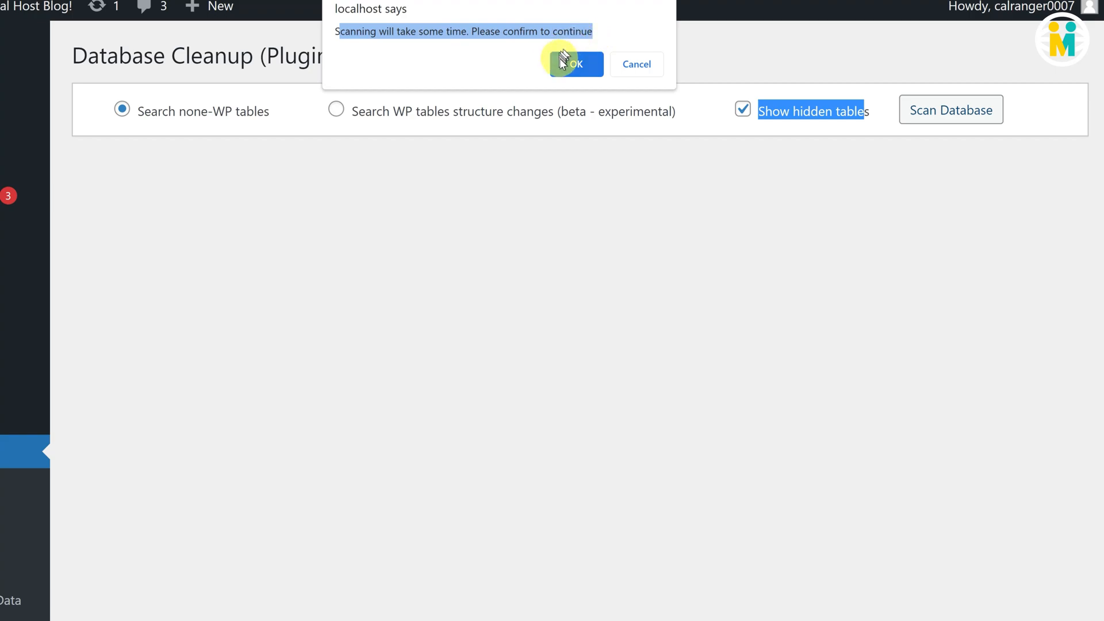
{"action": "left_click", "coordinate": [575, 65]}
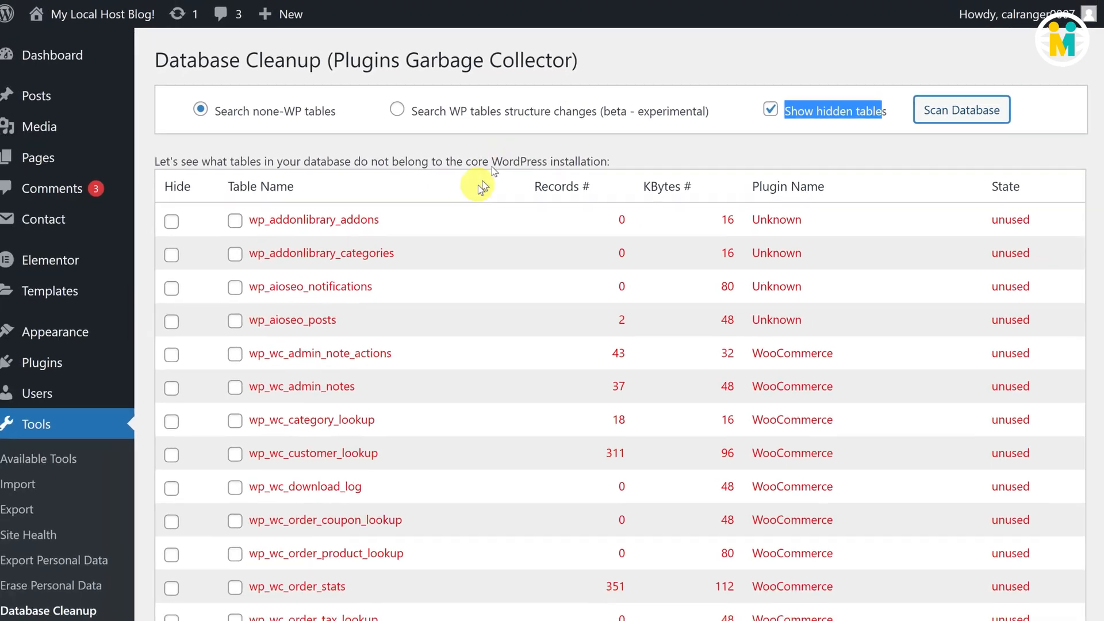
{"action": "scroll", "scroll_direction": "down", "scroll_amount": 3}
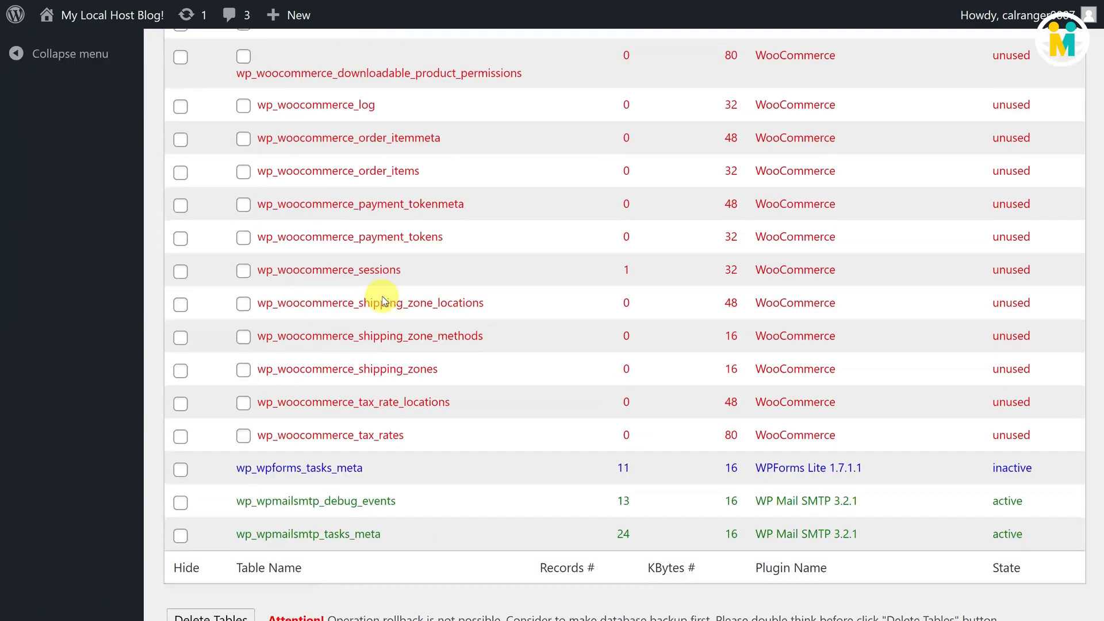
{"action": "mouse_move", "coordinate": [338, 471]}
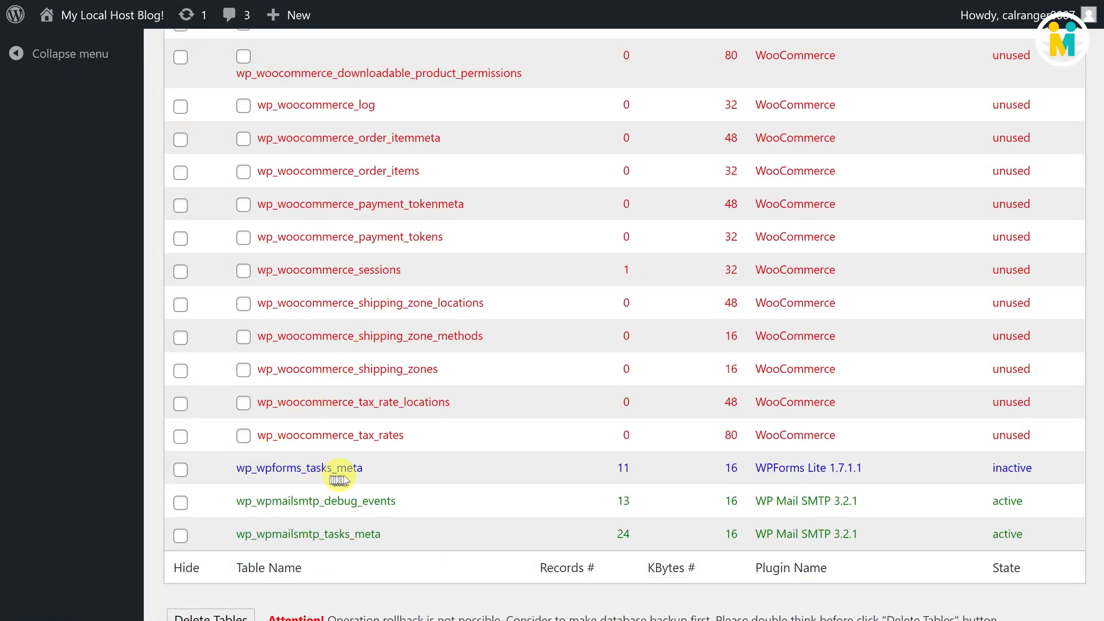
{"action": "mouse_move", "coordinate": [362, 471]}
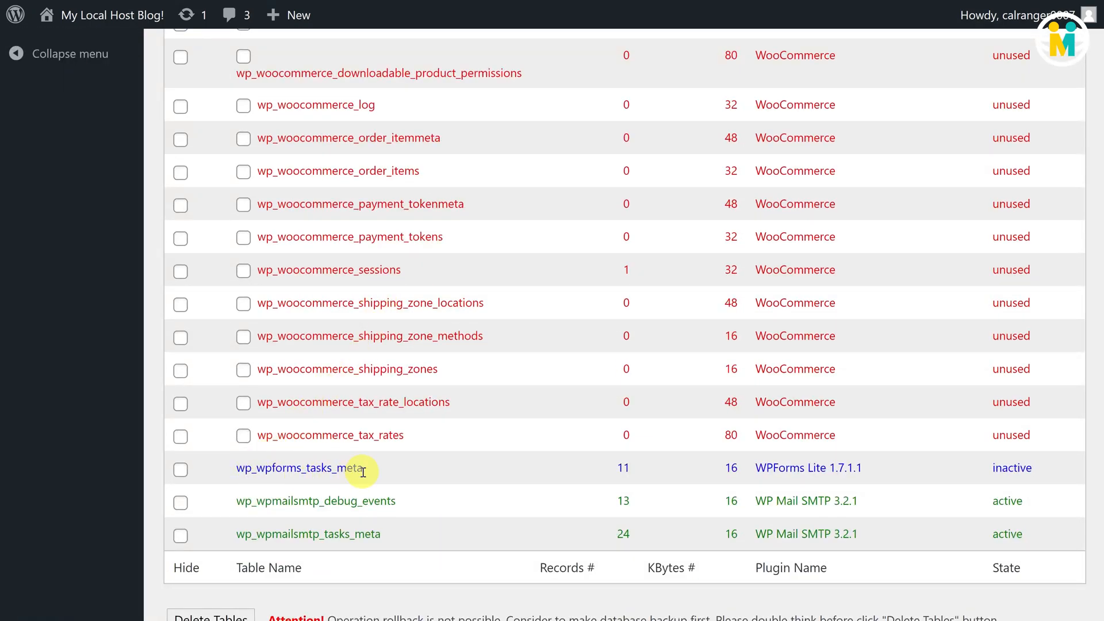
{"action": "mouse_move", "coordinate": [253, 500]}
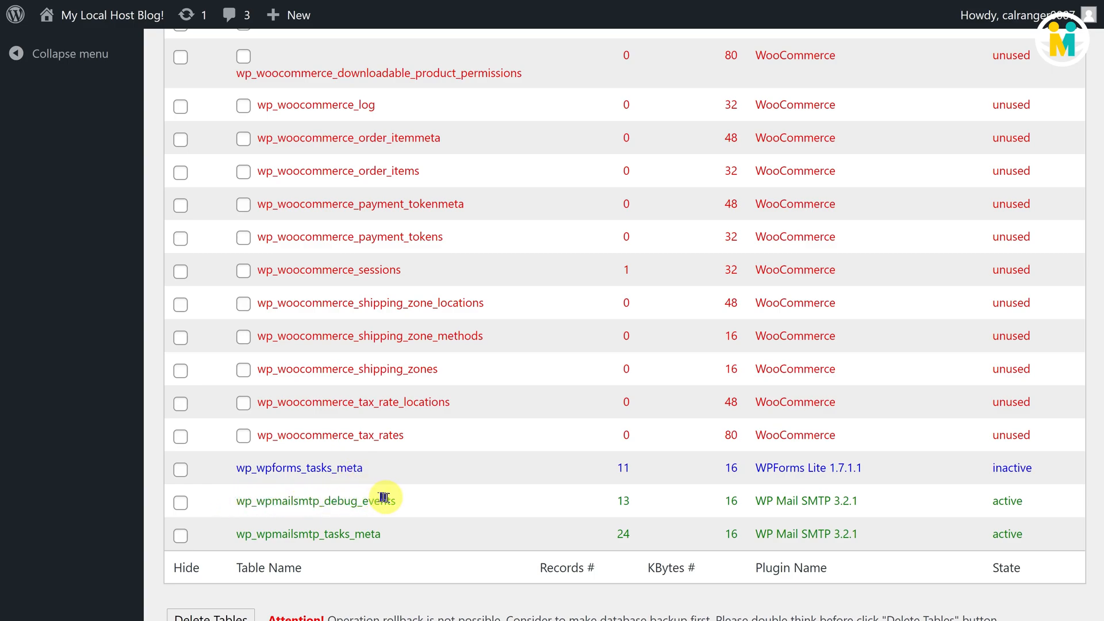
{"action": "mouse_move", "coordinate": [402, 503]}
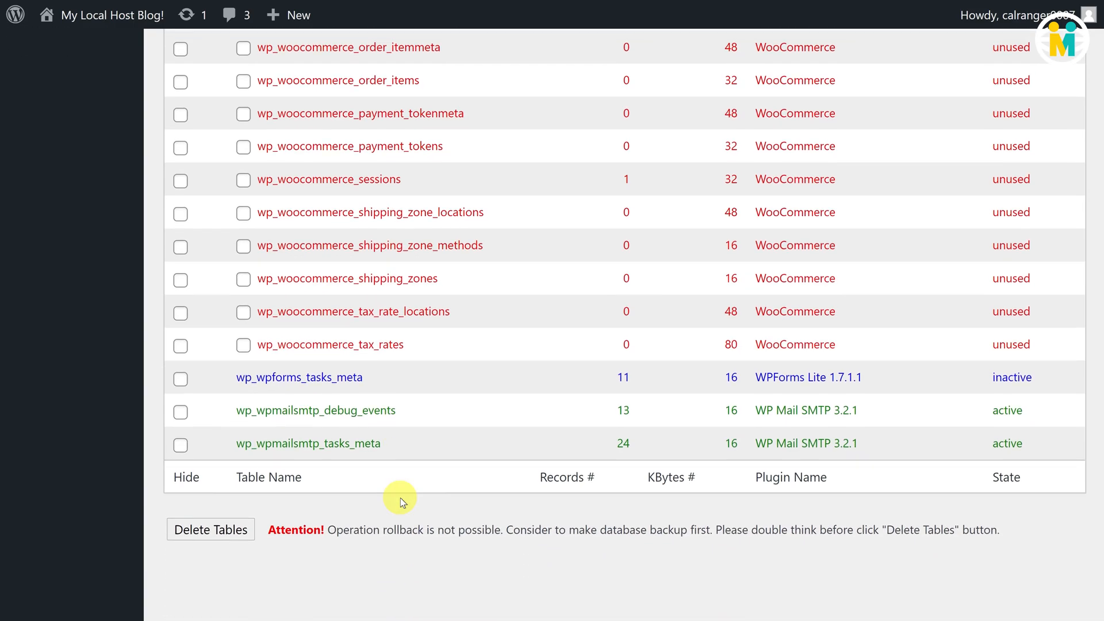
{"action": "scroll", "scroll_direction": "down", "scroll_amount": 3}
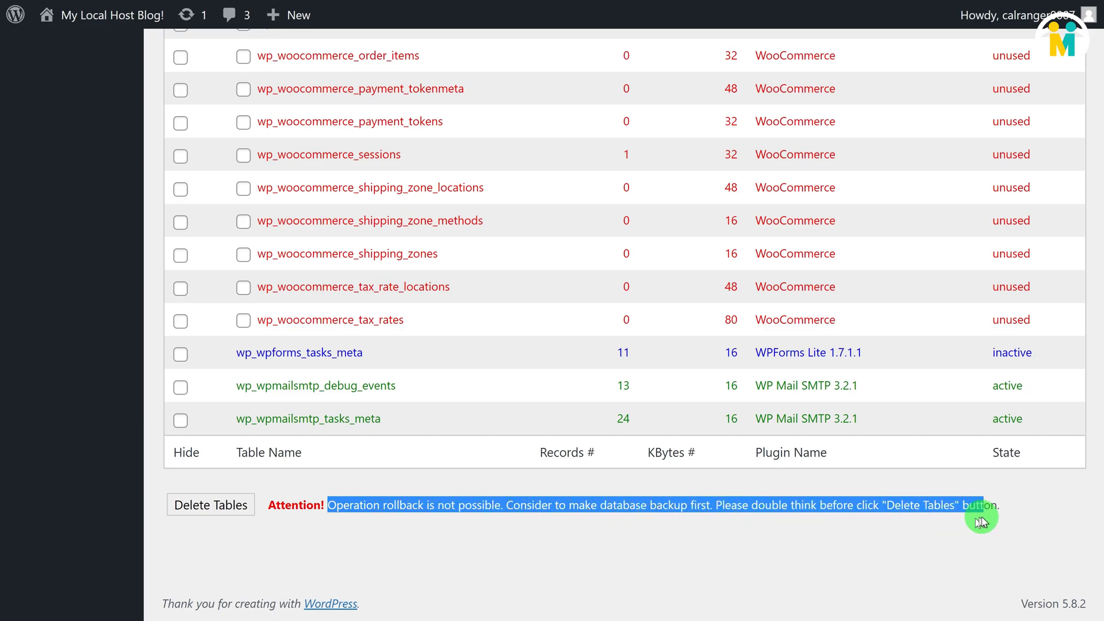
{"action": "mouse_move", "coordinate": [758, 547]}
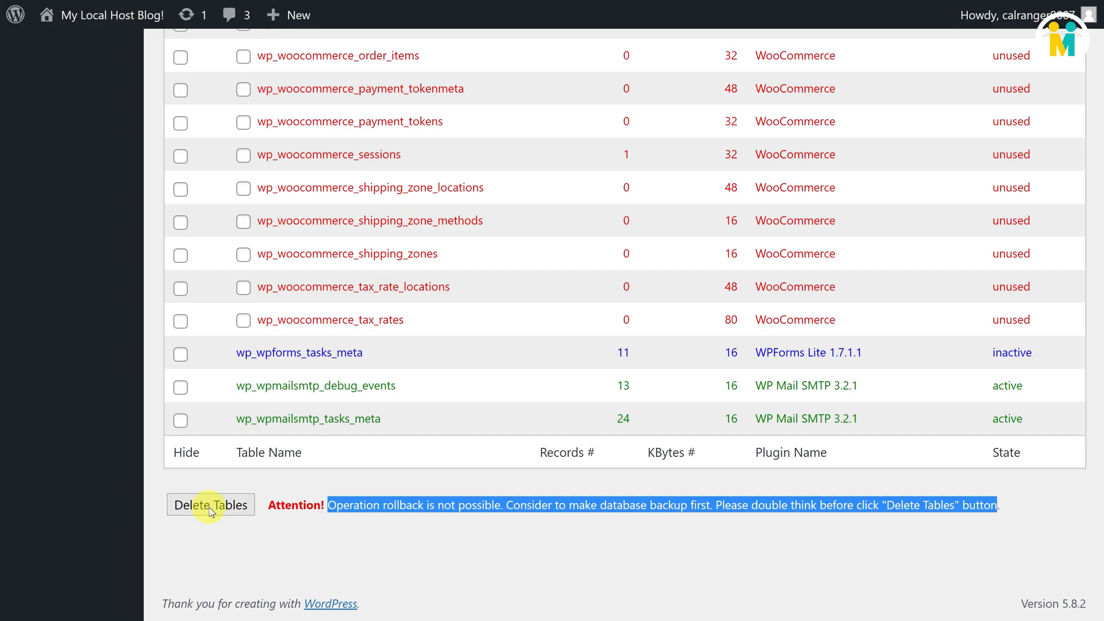
{"action": "mouse_move", "coordinate": [209, 511]}
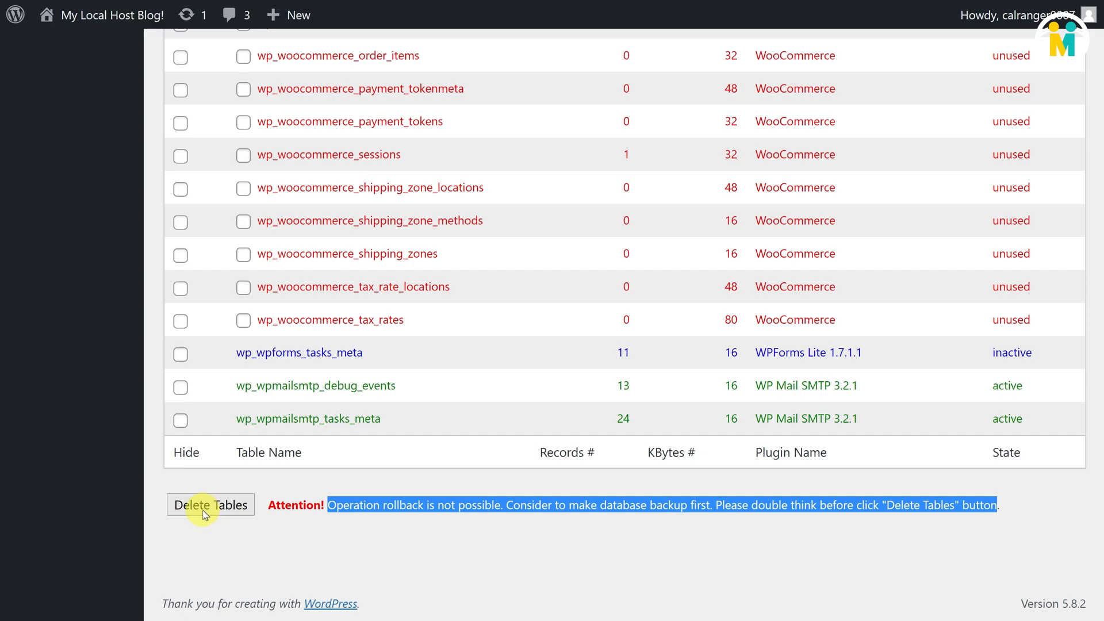
{"action": "mouse_move", "coordinate": [266, 493]}
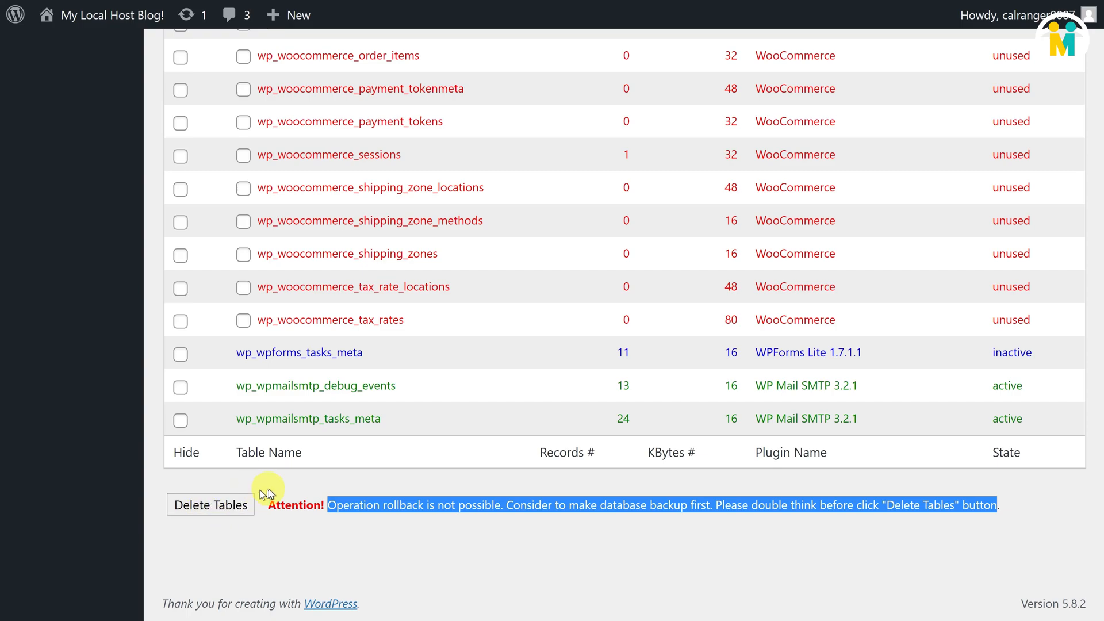
{"action": "mouse_move", "coordinate": [268, 493]}
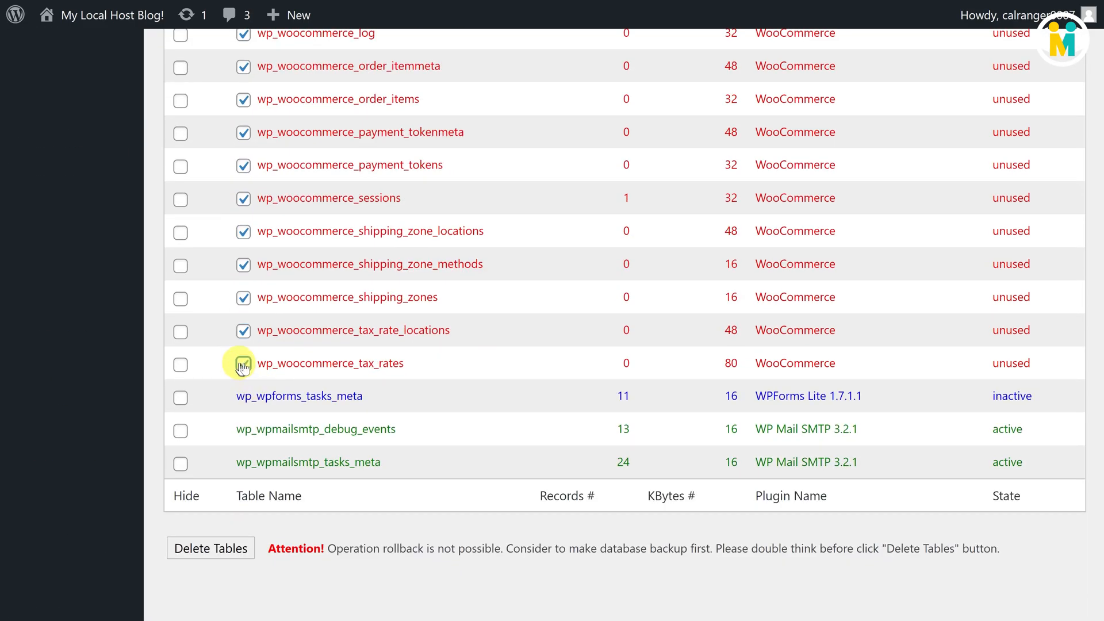
Mark the unused tables including wp_woocommerce_tax_rates and permanently delete them.
{"action": "left_click", "coordinate": [243, 364]}
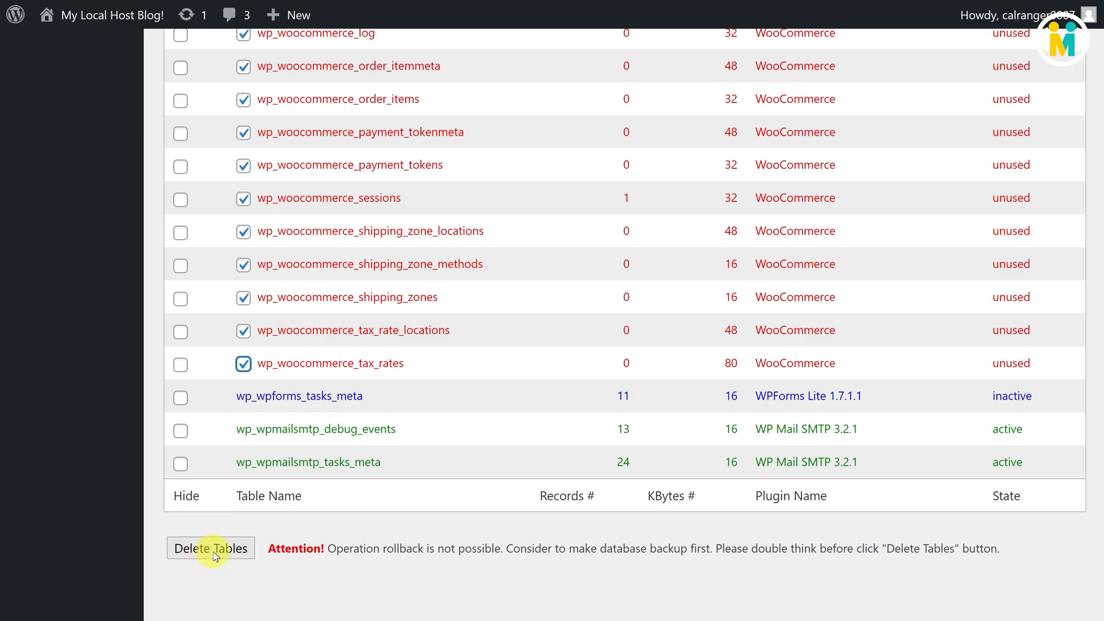
{"action": "left_click", "coordinate": [210, 547]}
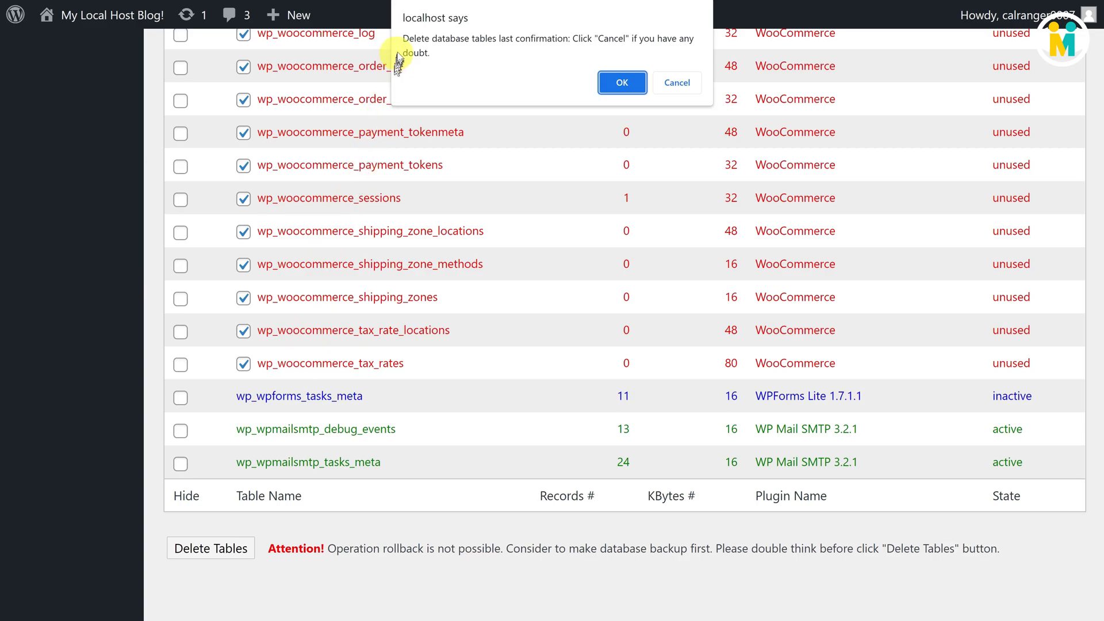
{"action": "triple_click", "coordinate": [458, 39]}
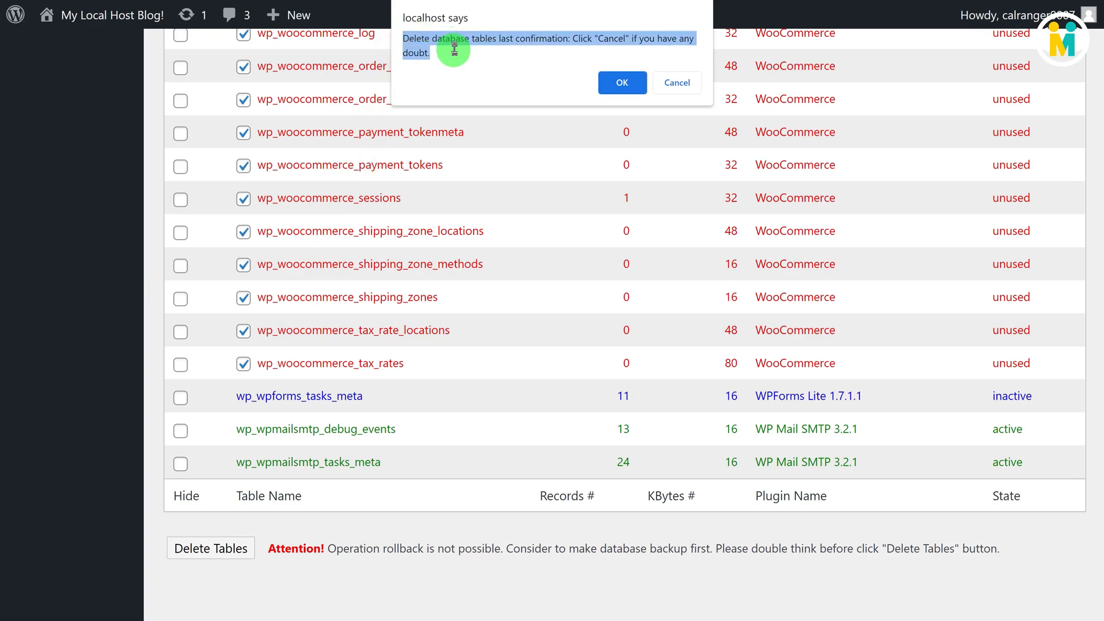
{"action": "left_click", "coordinate": [620, 83]}
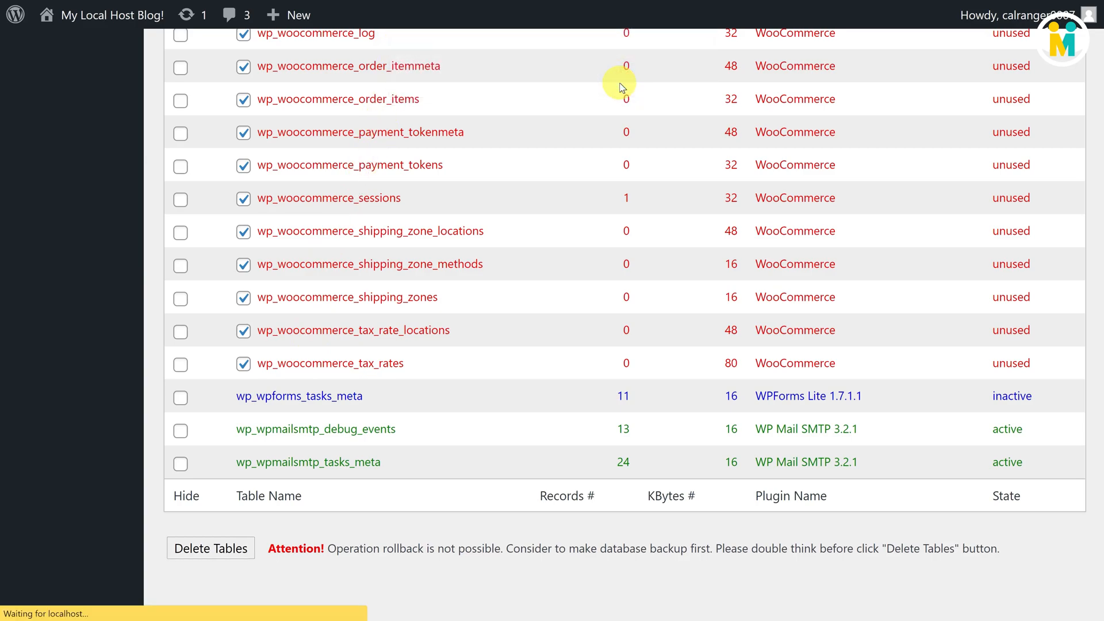
{"action": "left_click", "coordinate": [210, 547]}
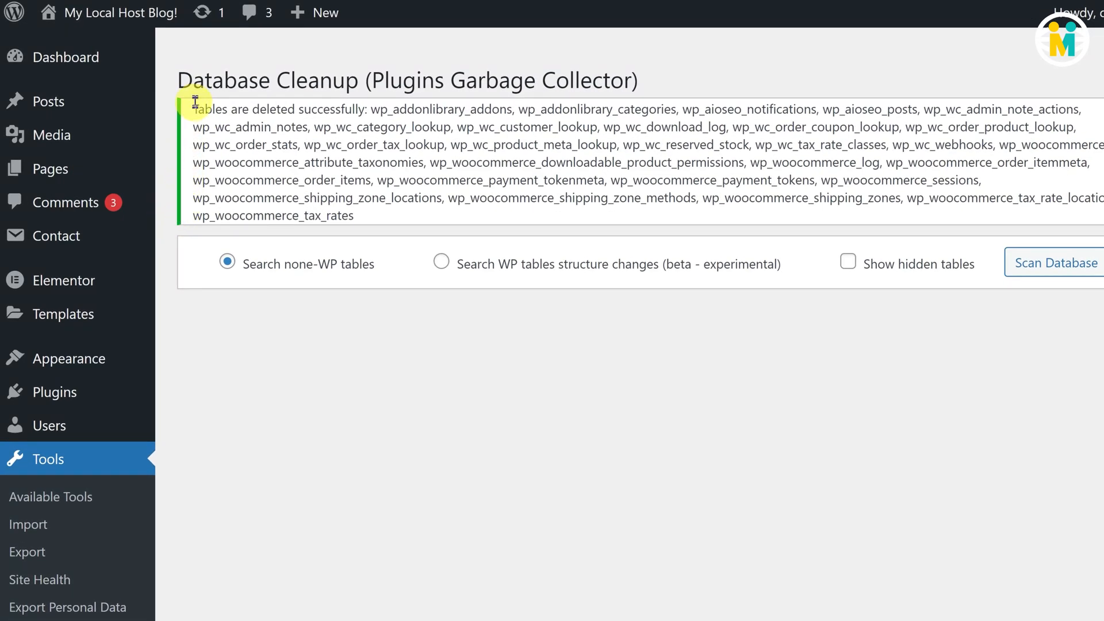
{"action": "mouse_move", "coordinate": [218, 450]}
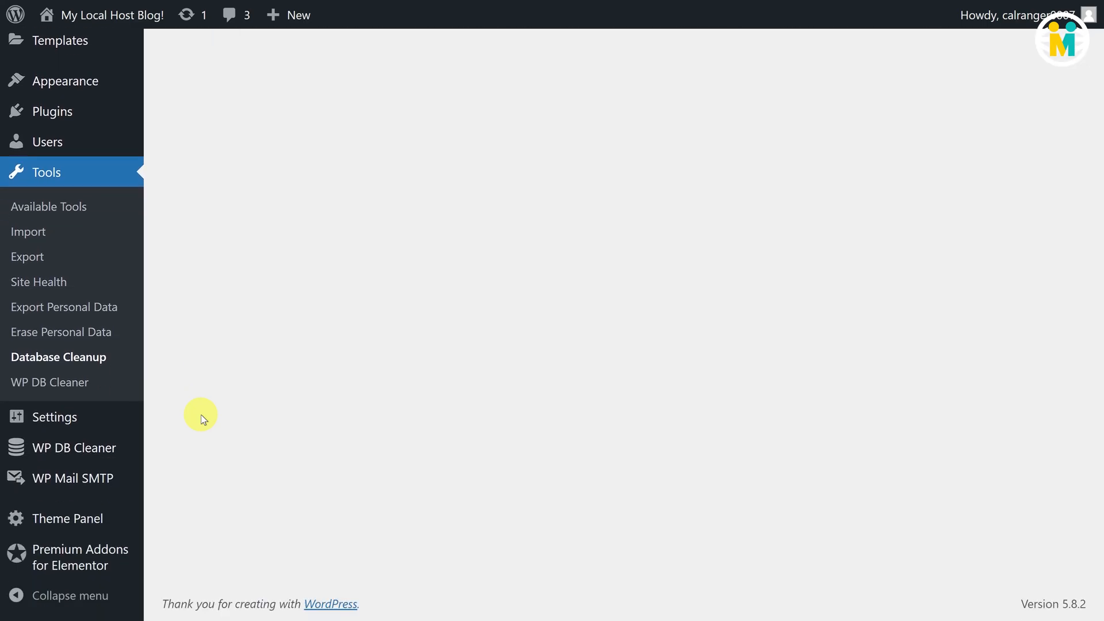
{"action": "mouse_move", "coordinate": [196, 378]}
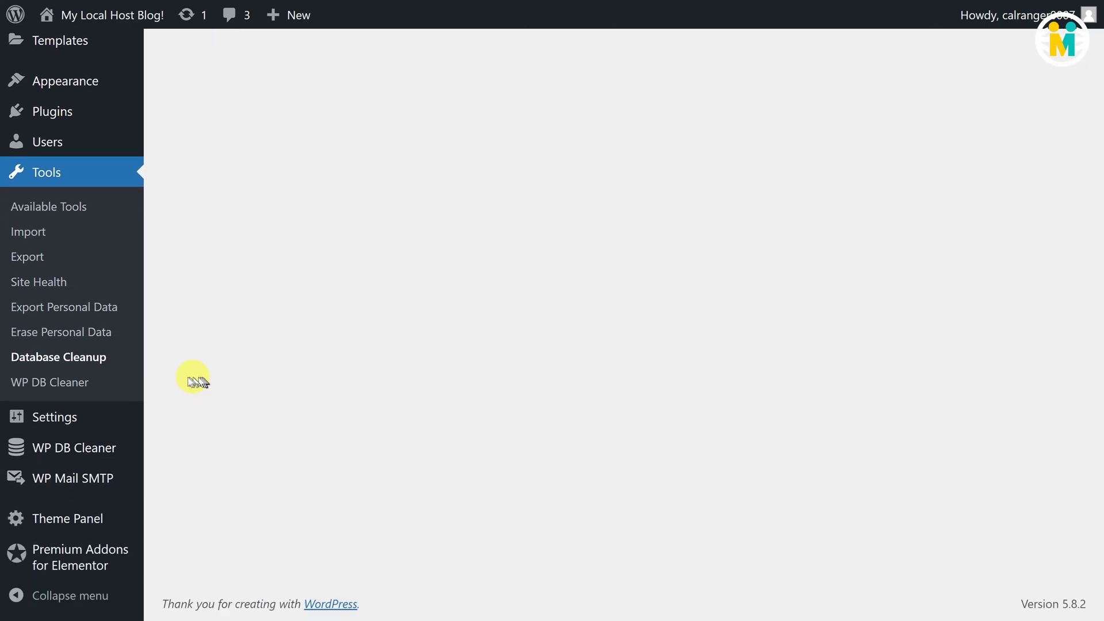
{"action": "mouse_move", "coordinate": [50, 381]}
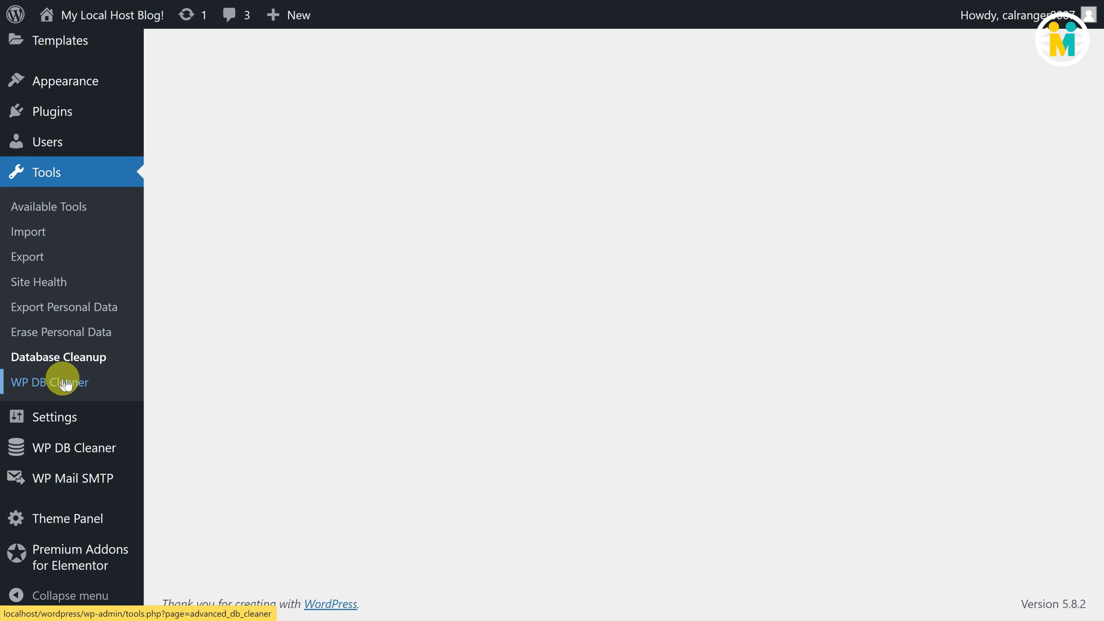
Review Advanced DB Cleaner's options, cron jobs and general clean-up lists.
{"action": "left_click", "coordinate": [64, 381]}
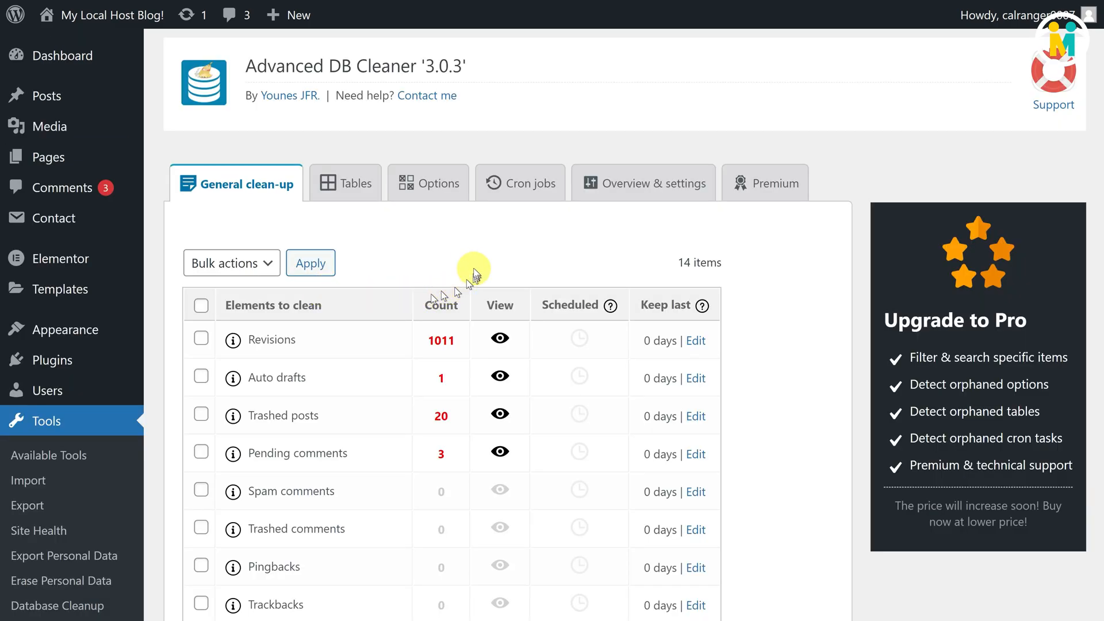
{"action": "mouse_move", "coordinate": [412, 271]}
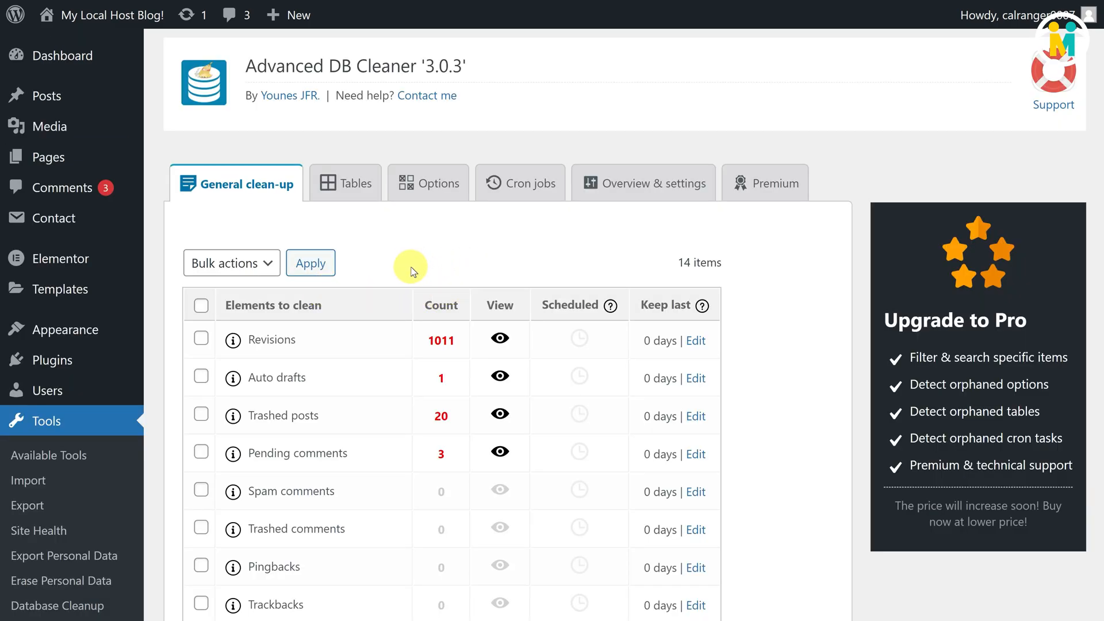
{"action": "mouse_move", "coordinate": [345, 183]}
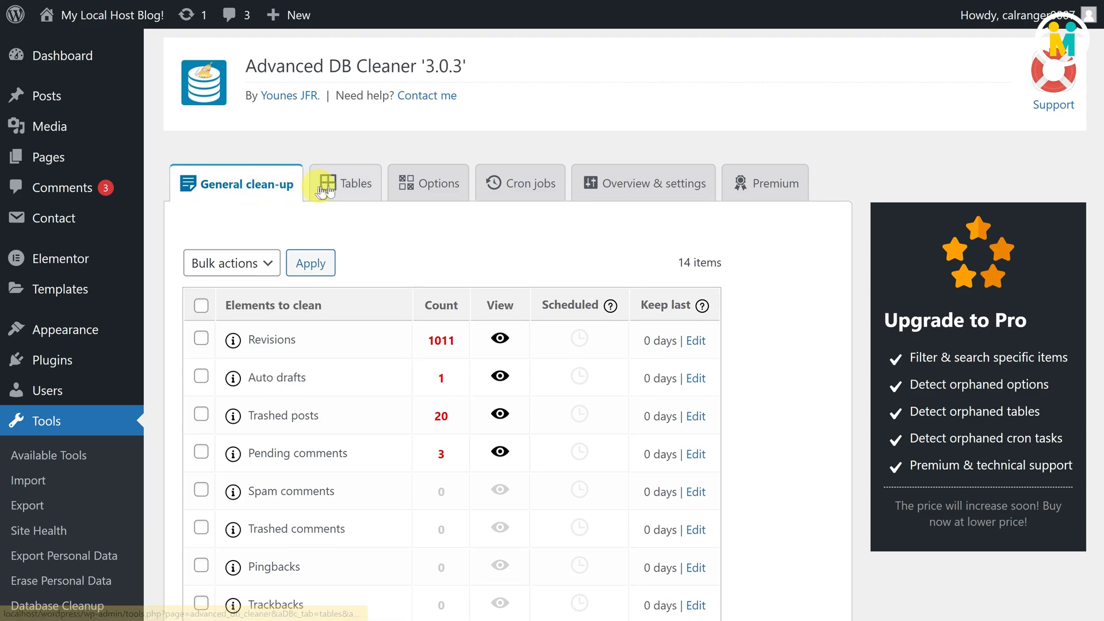
{"action": "left_click", "coordinate": [430, 183]}
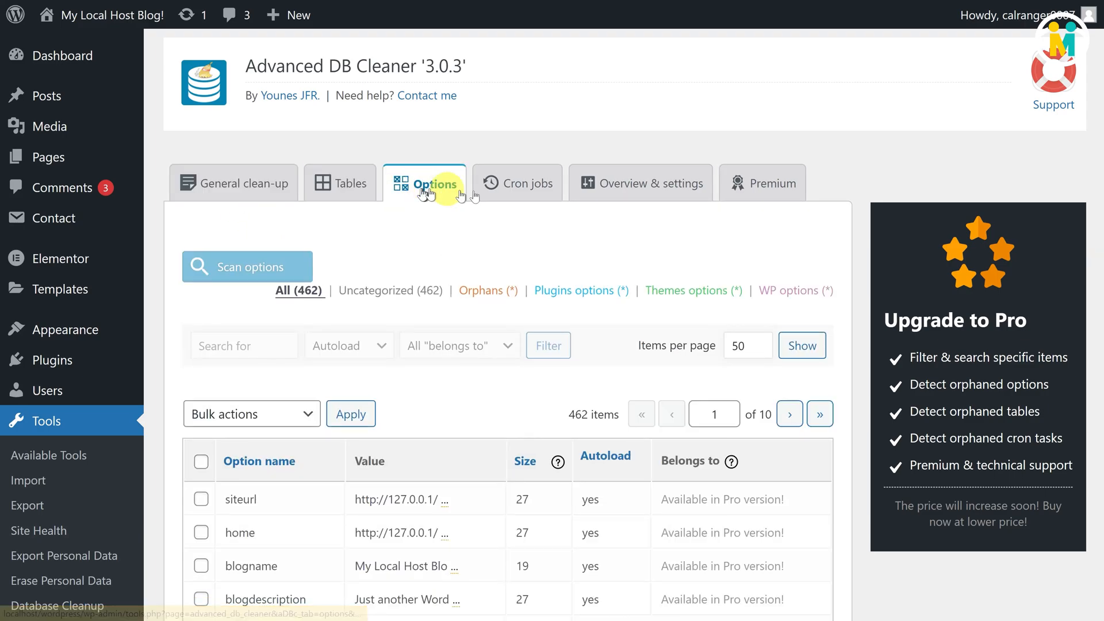
{"action": "left_click", "coordinate": [517, 182]}
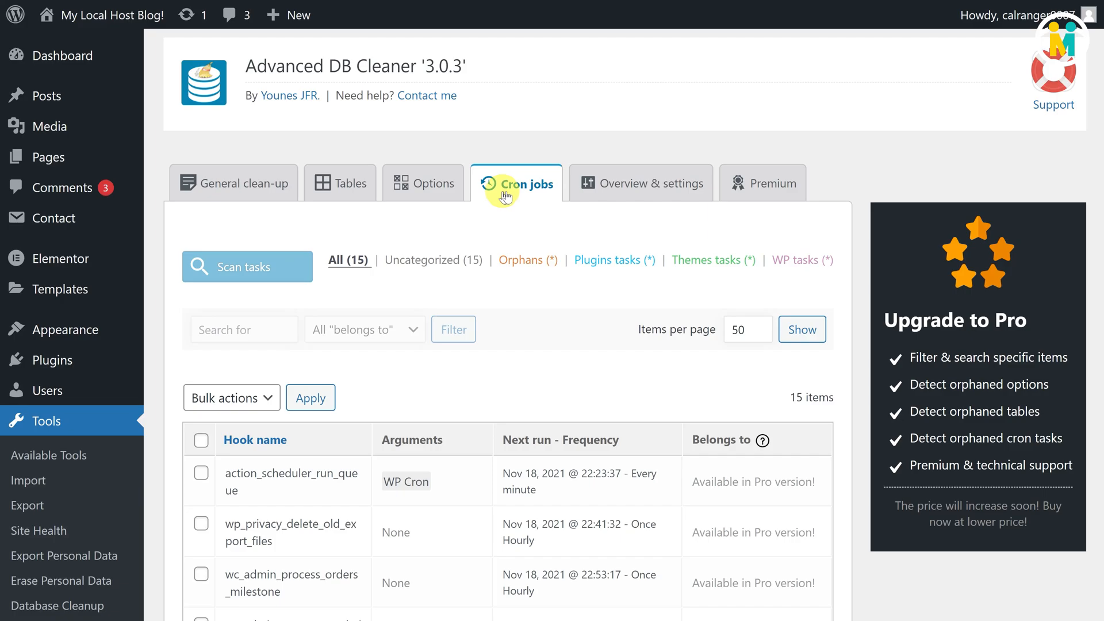
{"action": "mouse_move", "coordinate": [265, 192]}
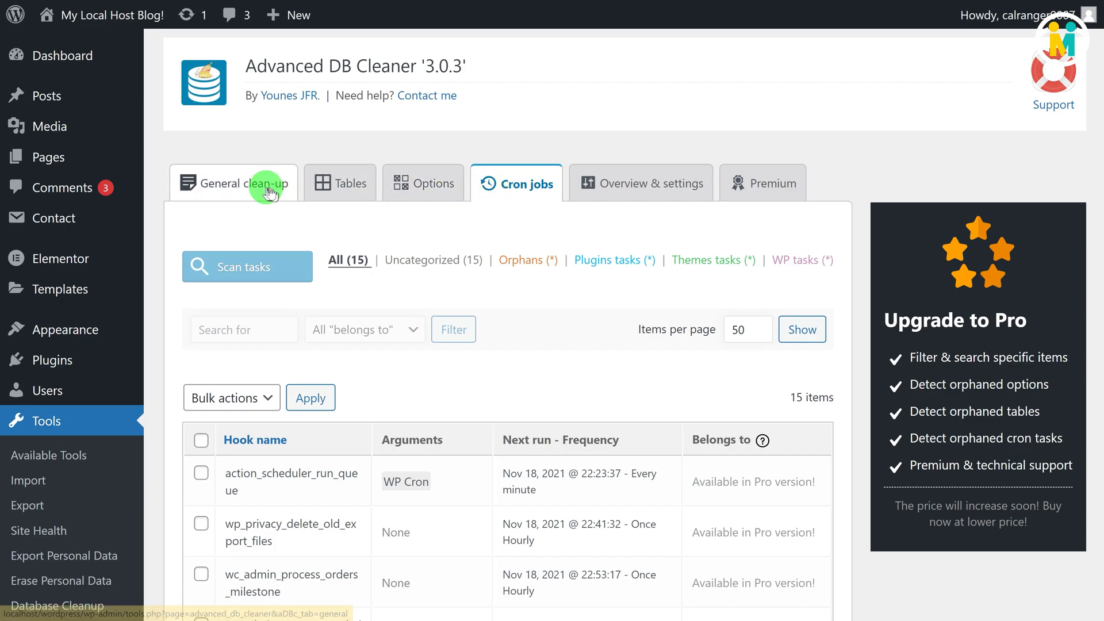
{"action": "left_click", "coordinate": [244, 183]}
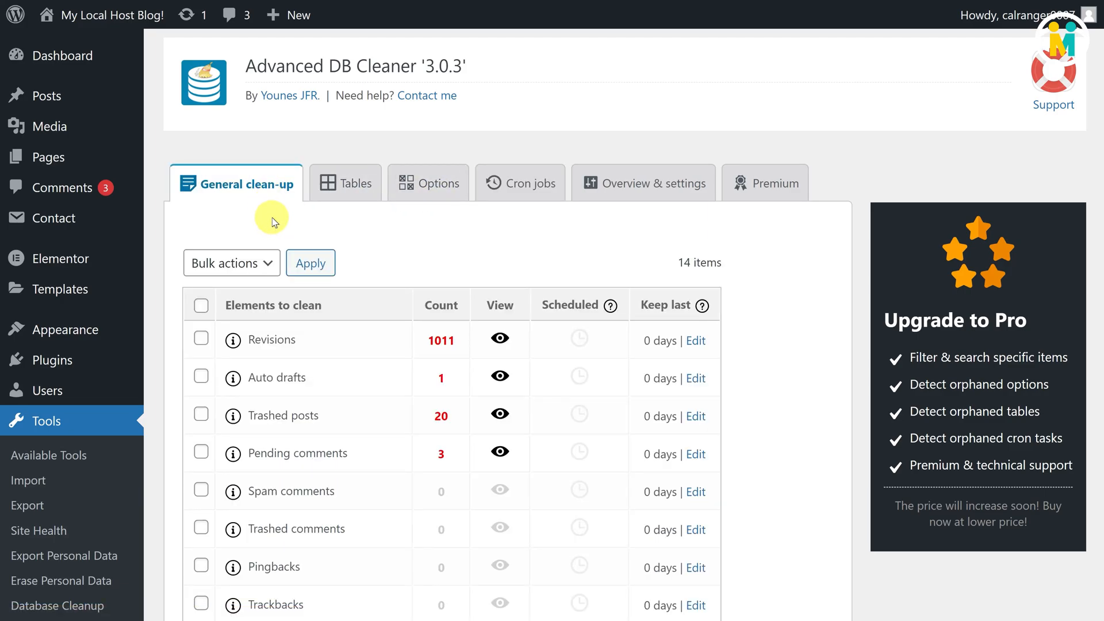
{"action": "scroll", "scroll_direction": "down", "scroll_amount": 3}
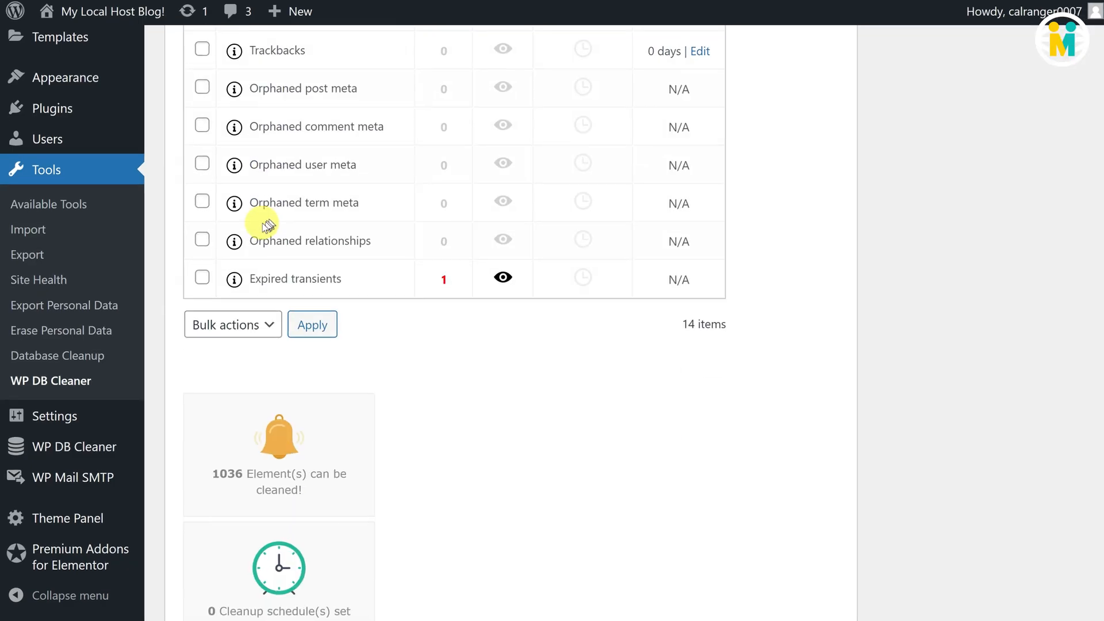
{"action": "scroll", "scroll_direction": "down", "scroll_amount": 3}
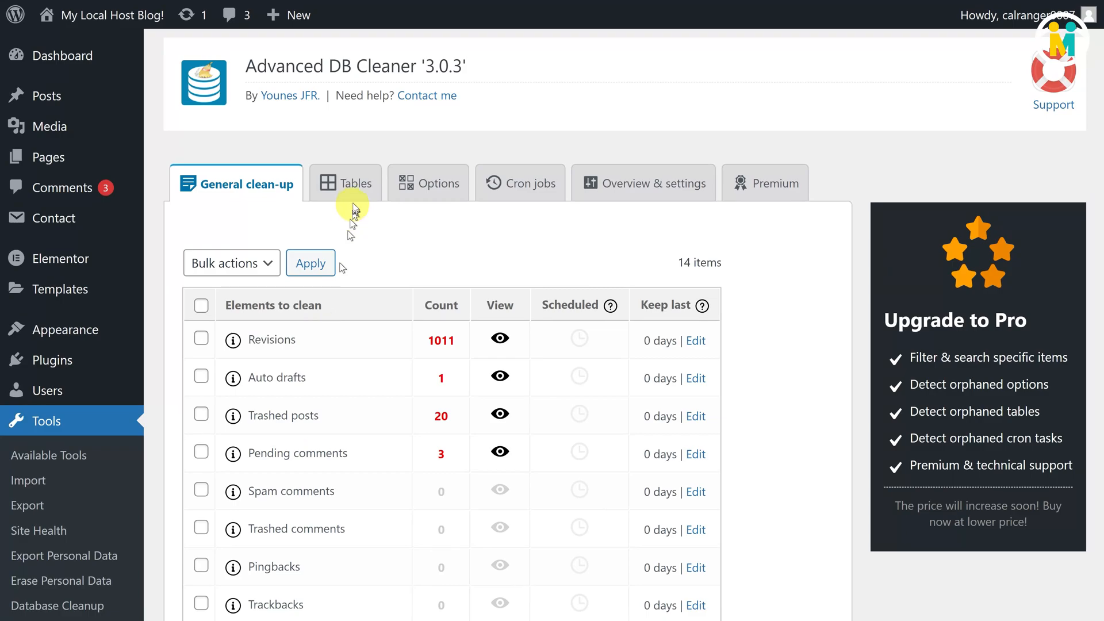
Review the tables, options and 15-task cron jobs lists in Advanced DB Cleaner.
{"action": "left_click", "coordinate": [355, 183]}
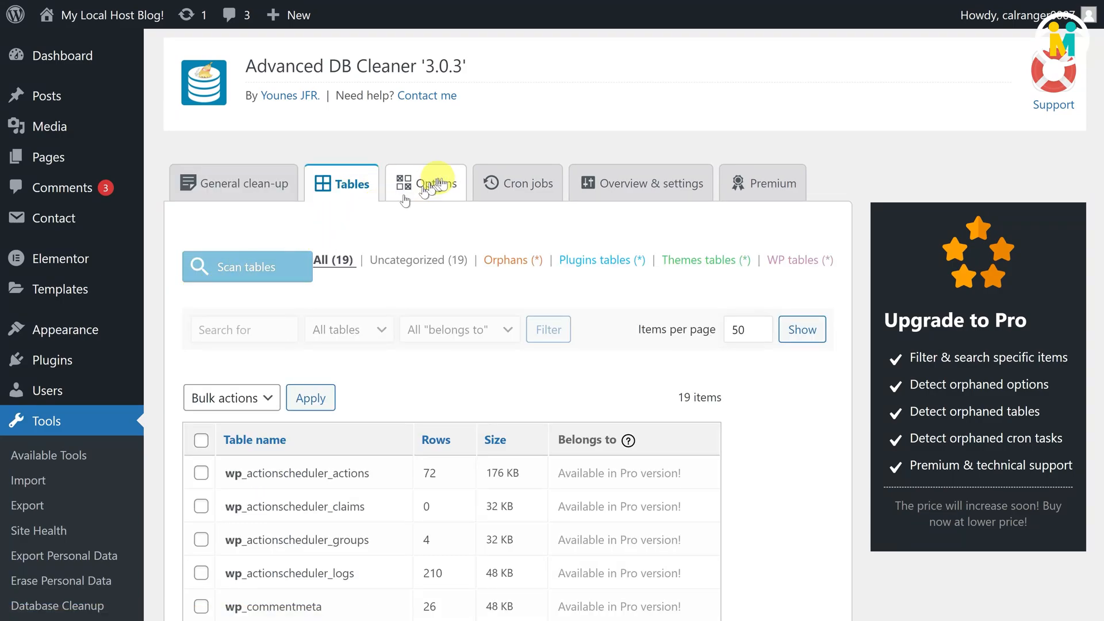
{"action": "left_click", "coordinate": [425, 183]}
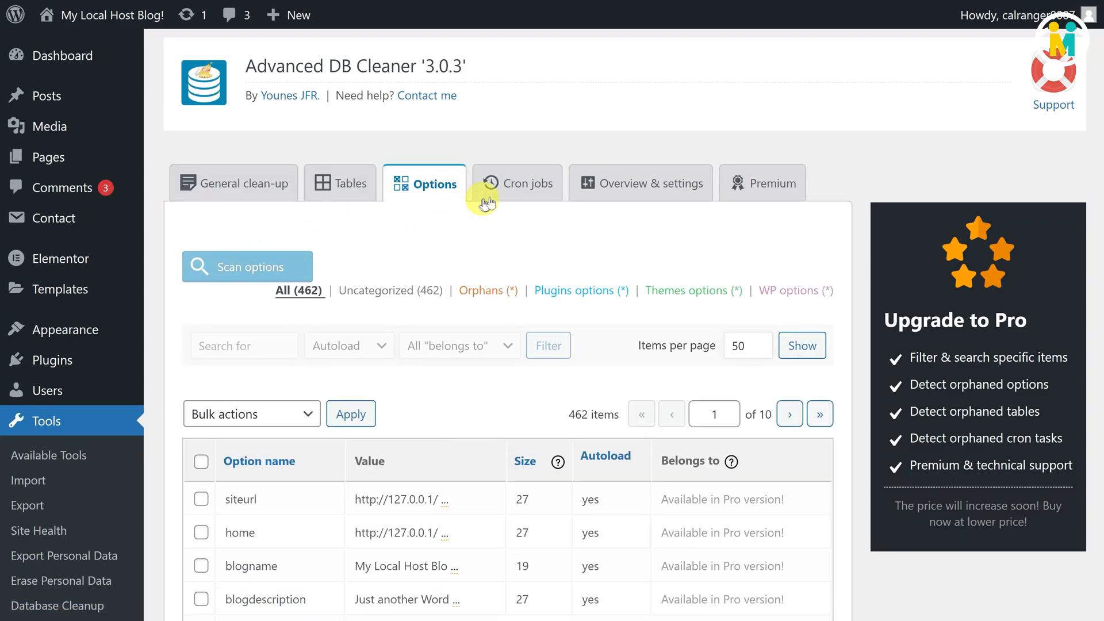
{"action": "left_click", "coordinate": [517, 183]}
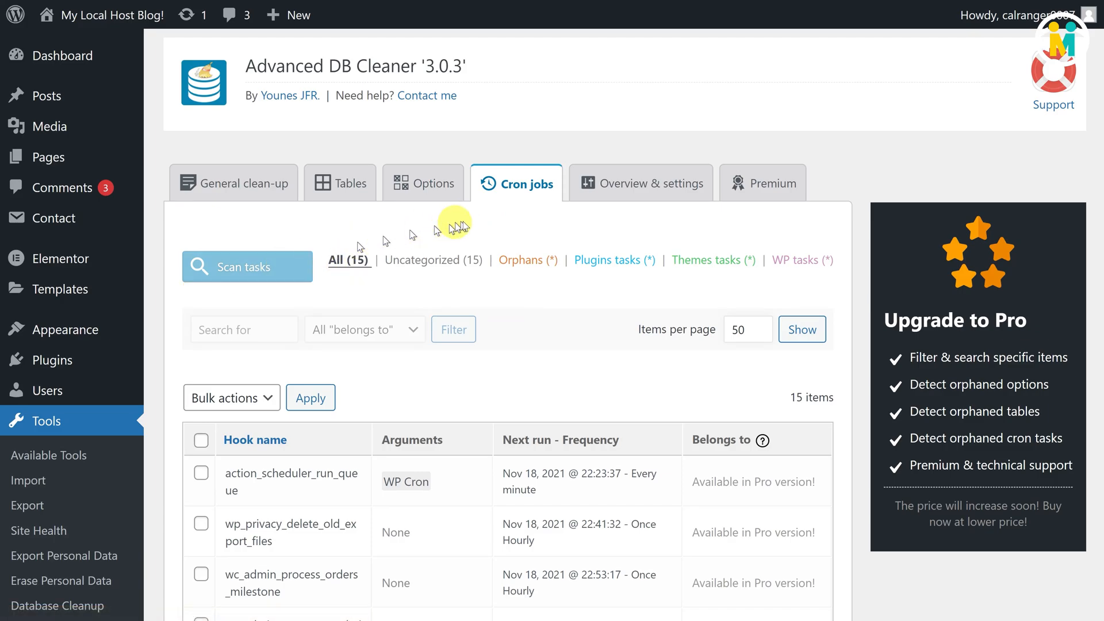
{"action": "mouse_move", "coordinate": [466, 224]}
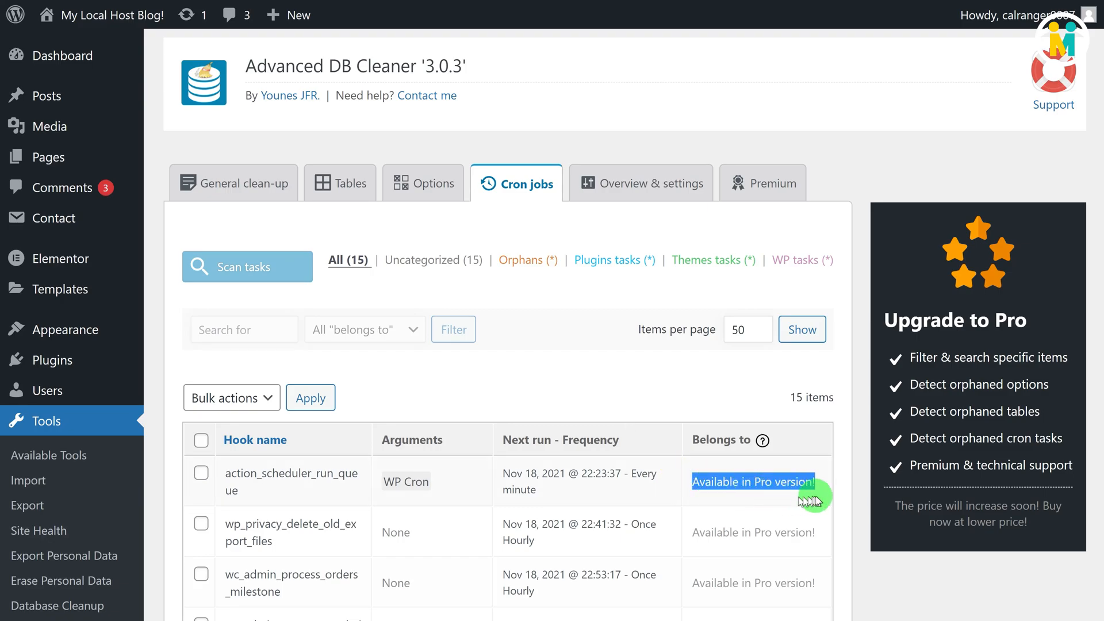
View the Pro product page's licence pricing: Starter $39, Business $59, Unlimited $149.
{"action": "left_click", "coordinate": [752, 482]}
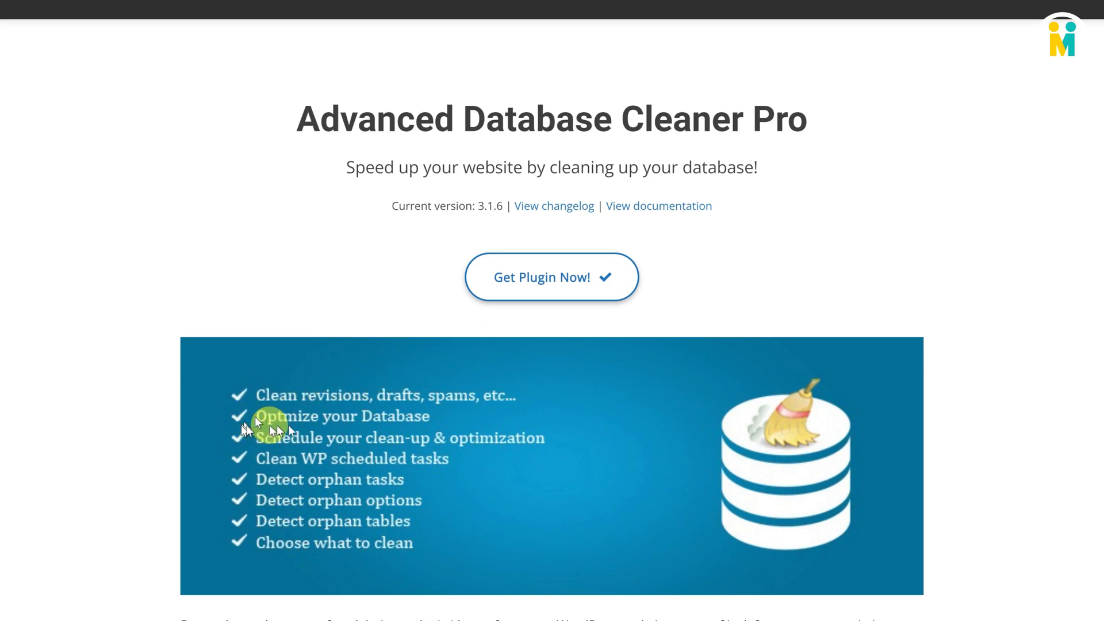
{"action": "mouse_move", "coordinate": [335, 503]}
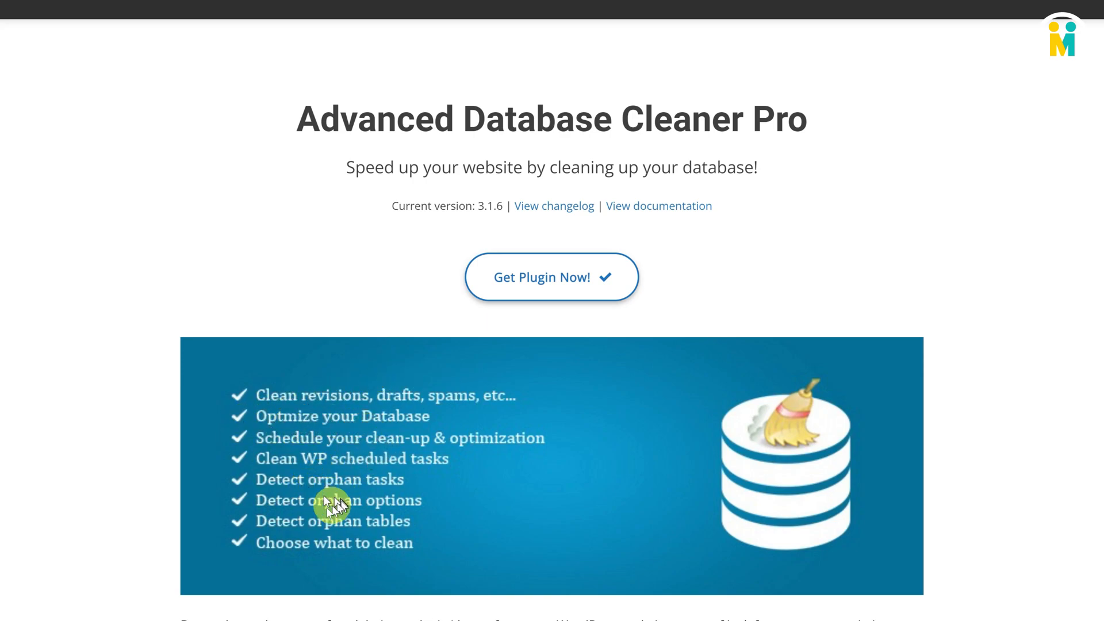
{"action": "mouse_move", "coordinate": [374, 547]}
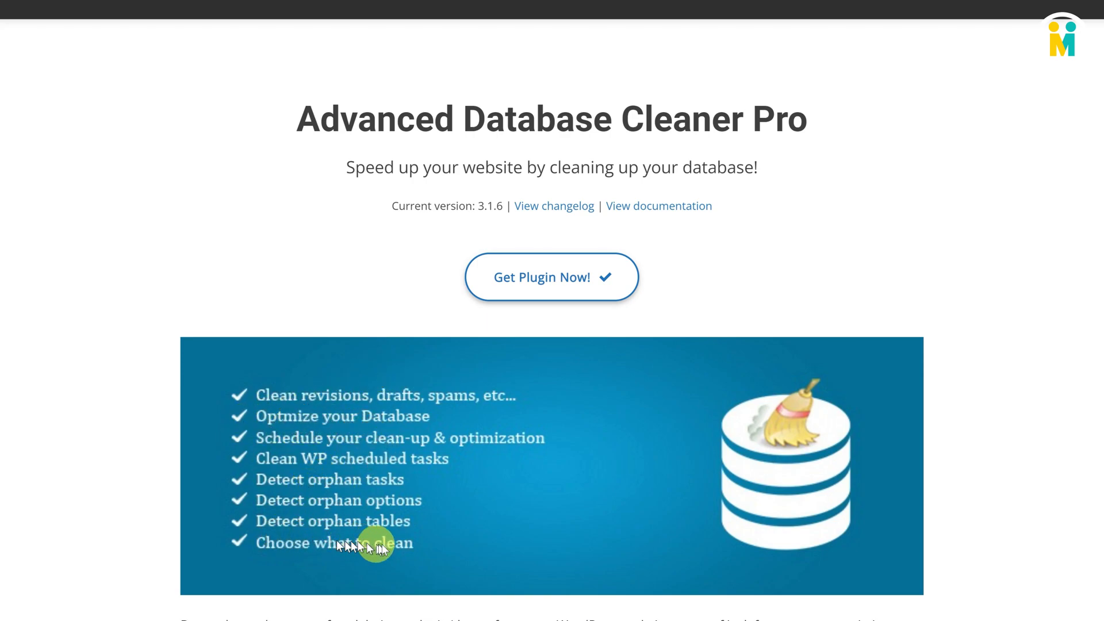
{"action": "mouse_move", "coordinate": [373, 500]}
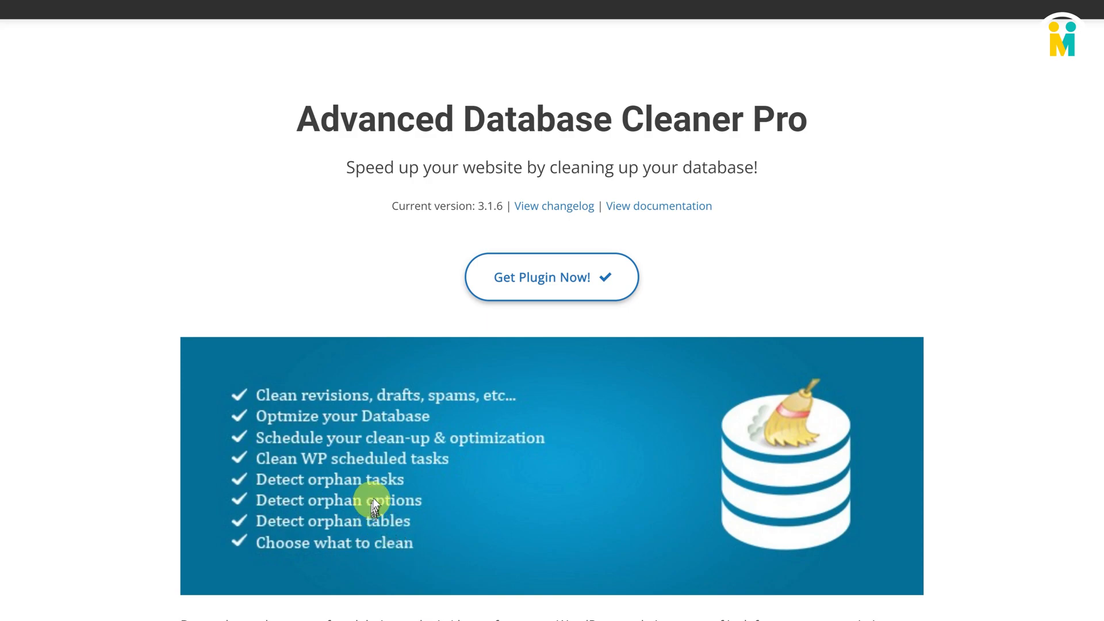
{"action": "scroll", "scroll_direction": "down", "scroll_amount": 3}
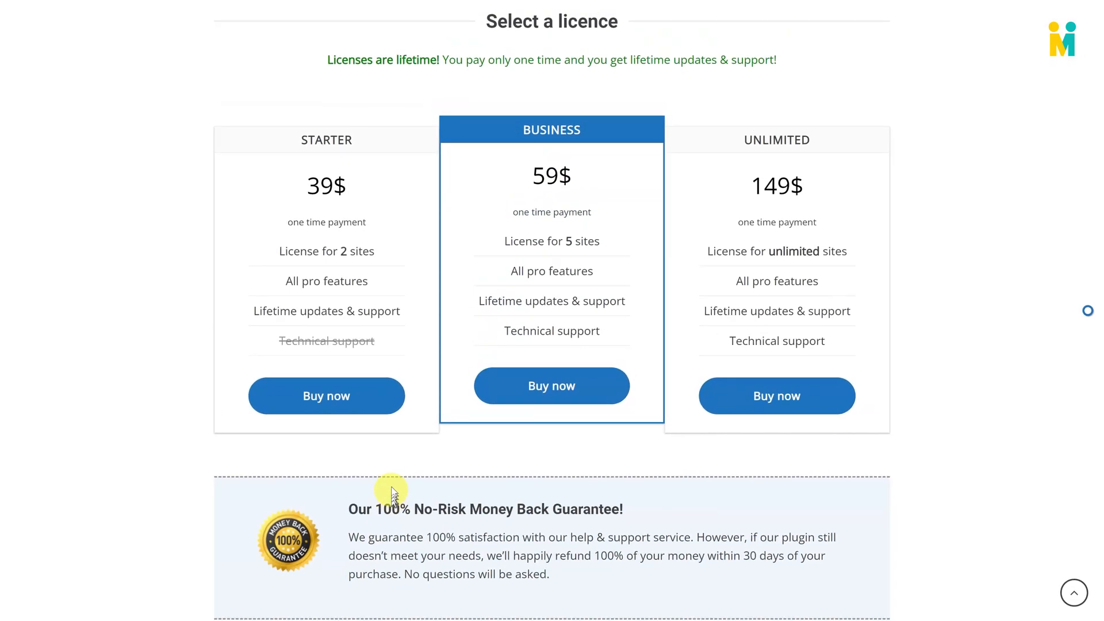
{"action": "mouse_move", "coordinate": [285, 229]}
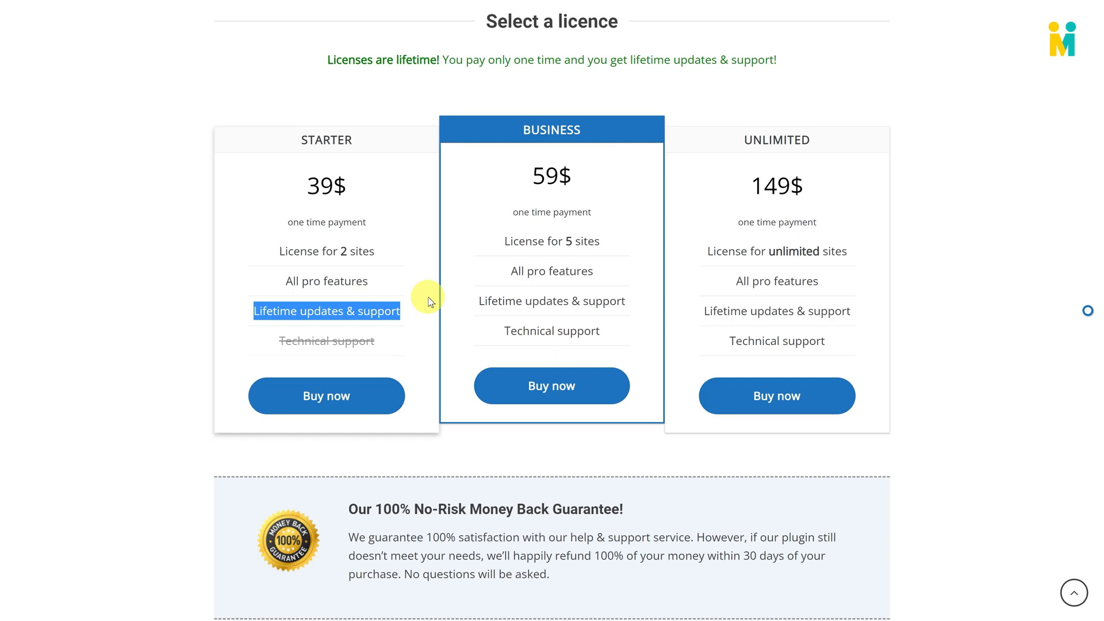
{"action": "mouse_move", "coordinate": [385, 502]}
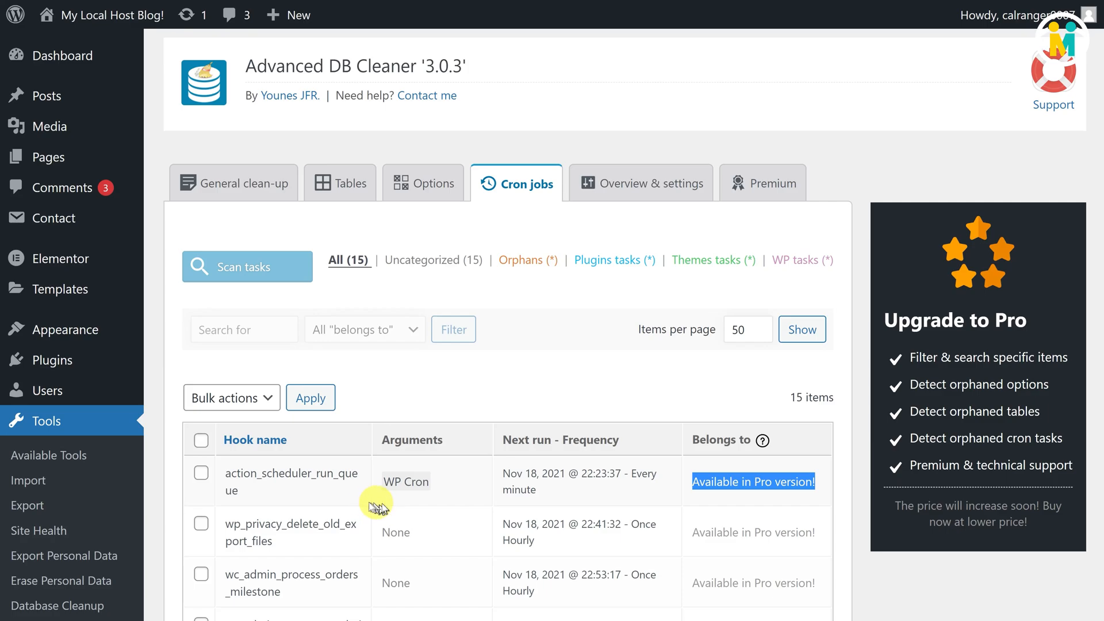
Clean the expired transients from General clean-up via the bulk Clean action and confirm.
{"action": "left_click", "coordinate": [237, 183]}
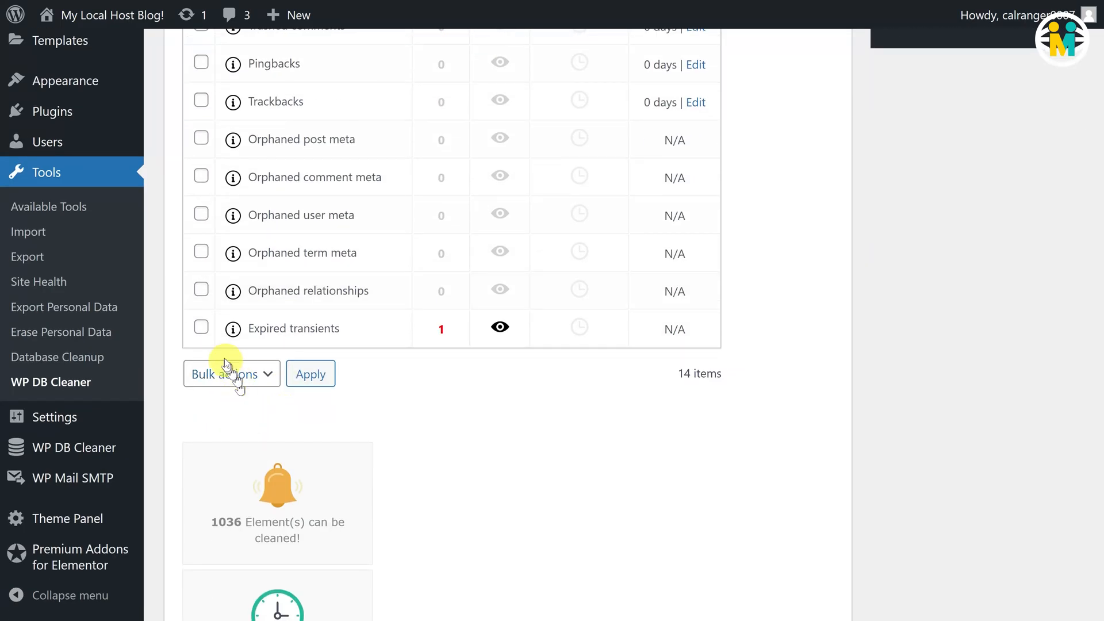
{"action": "left_click", "coordinate": [200, 327]}
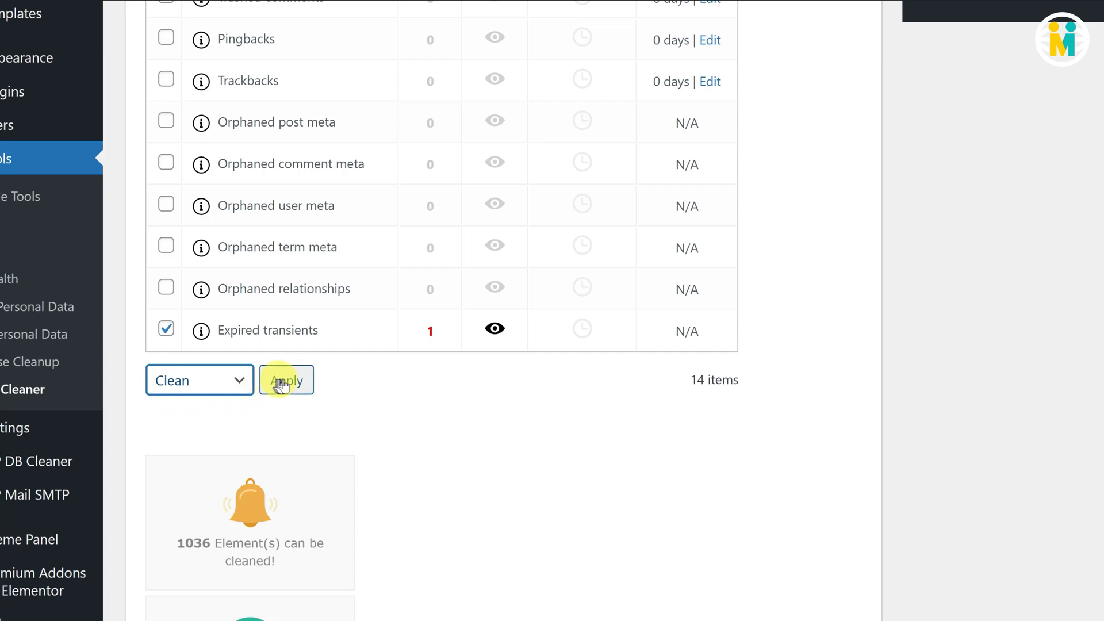
{"action": "left_click", "coordinate": [286, 380]}
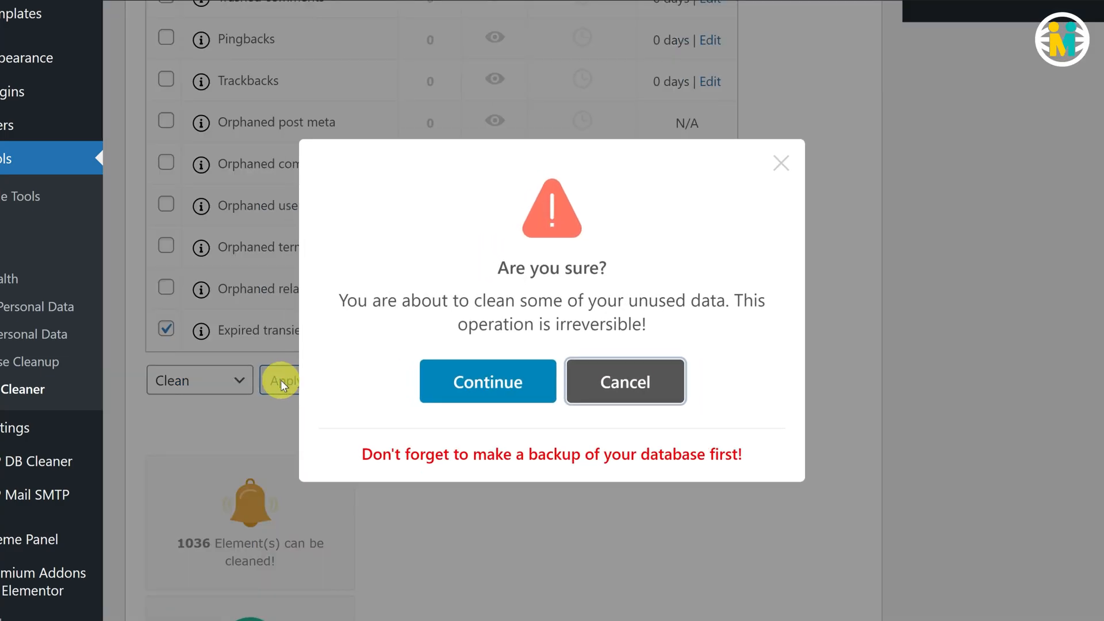
{"action": "mouse_move", "coordinate": [331, 299]}
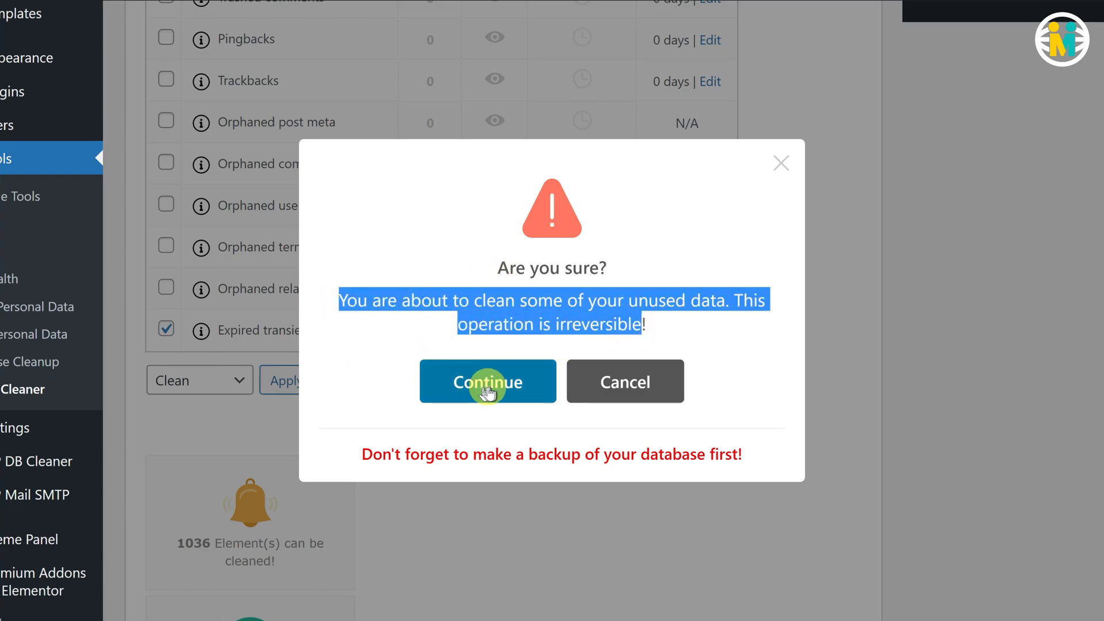
{"action": "left_click", "coordinate": [487, 382]}
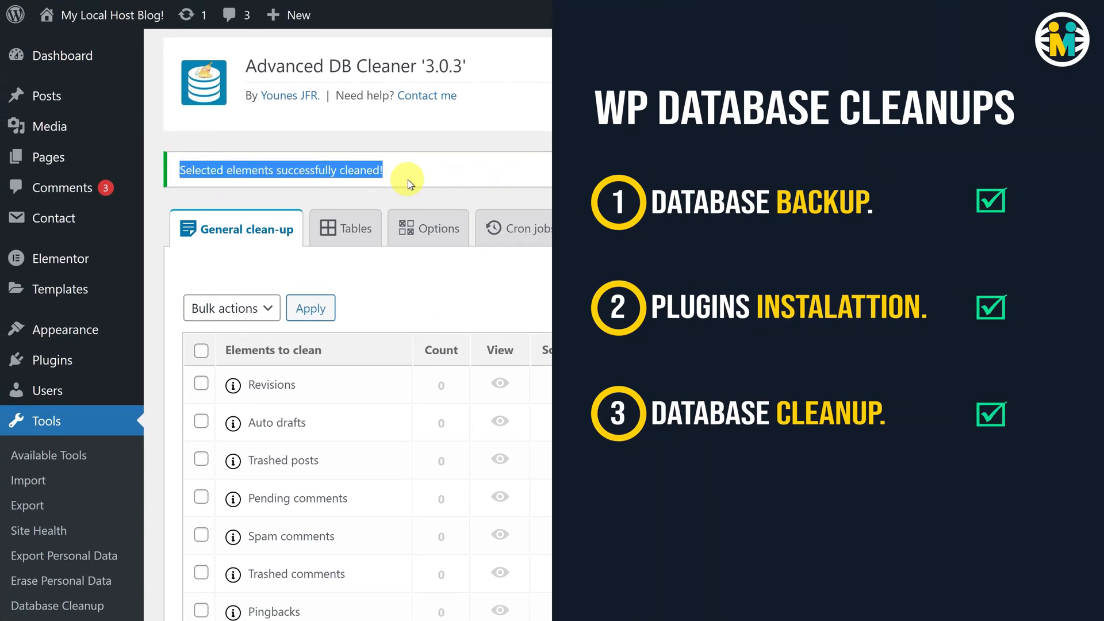
{"action": "mouse_move", "coordinate": [409, 183]}
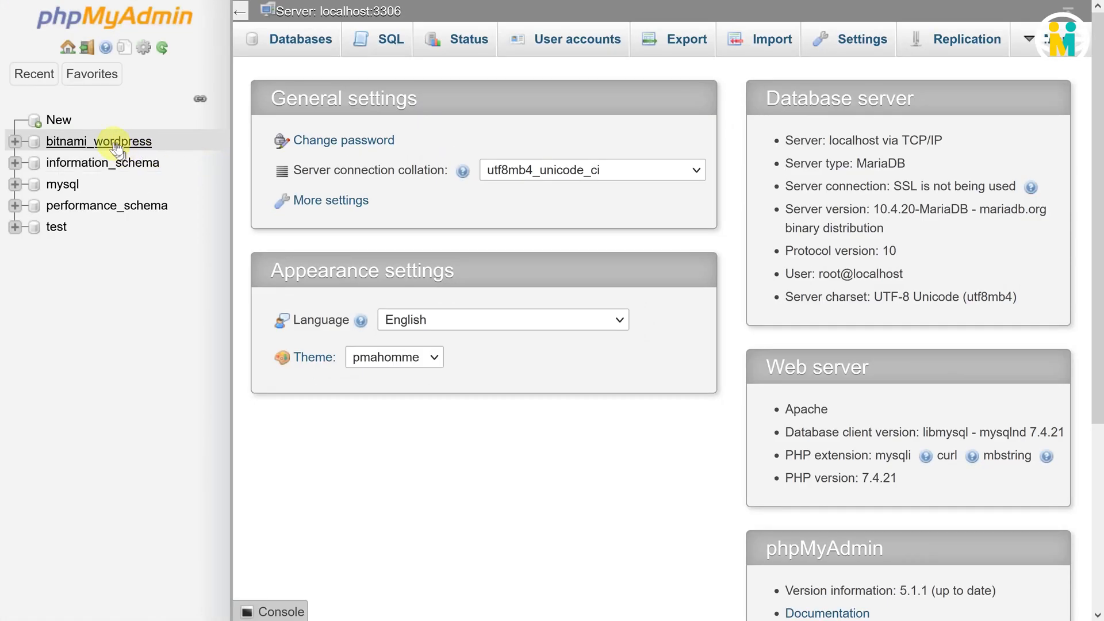
Export bitnami_wordpress again and compare the 4.4 MB download to the 9.2 MB backup.
{"action": "left_click", "coordinate": [99, 140]}
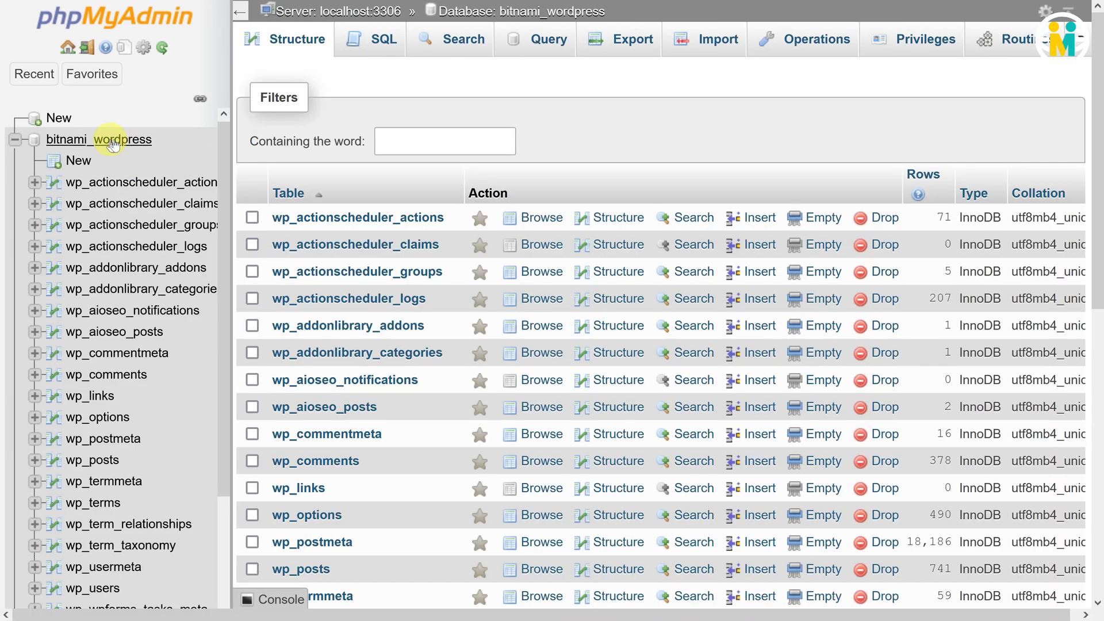
{"action": "left_click", "coordinate": [631, 39]}
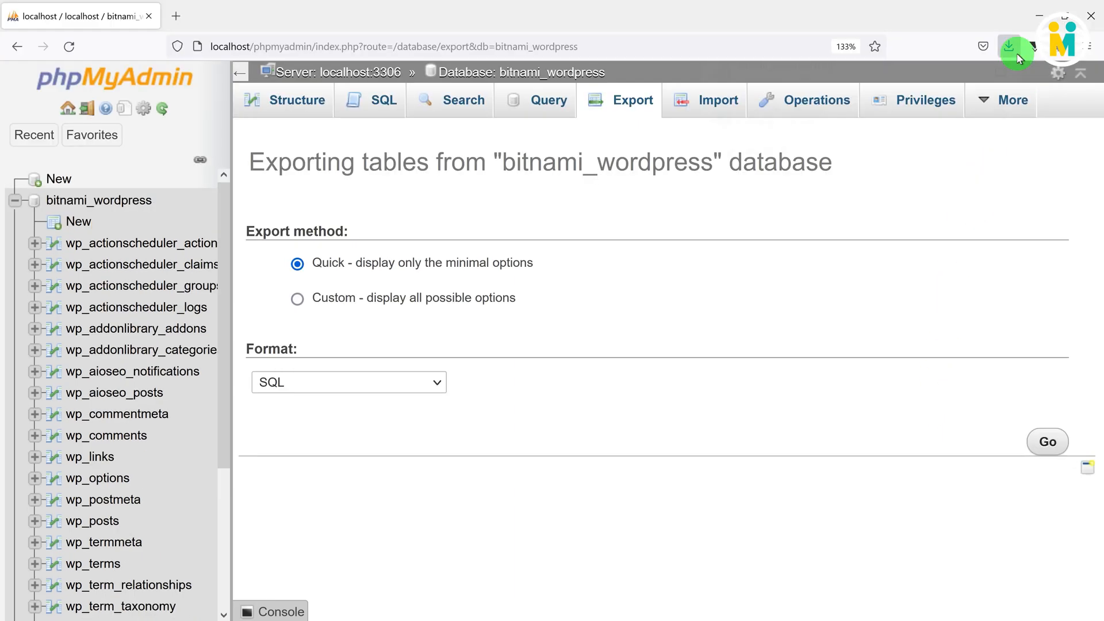
{"action": "left_click", "coordinate": [1009, 46]}
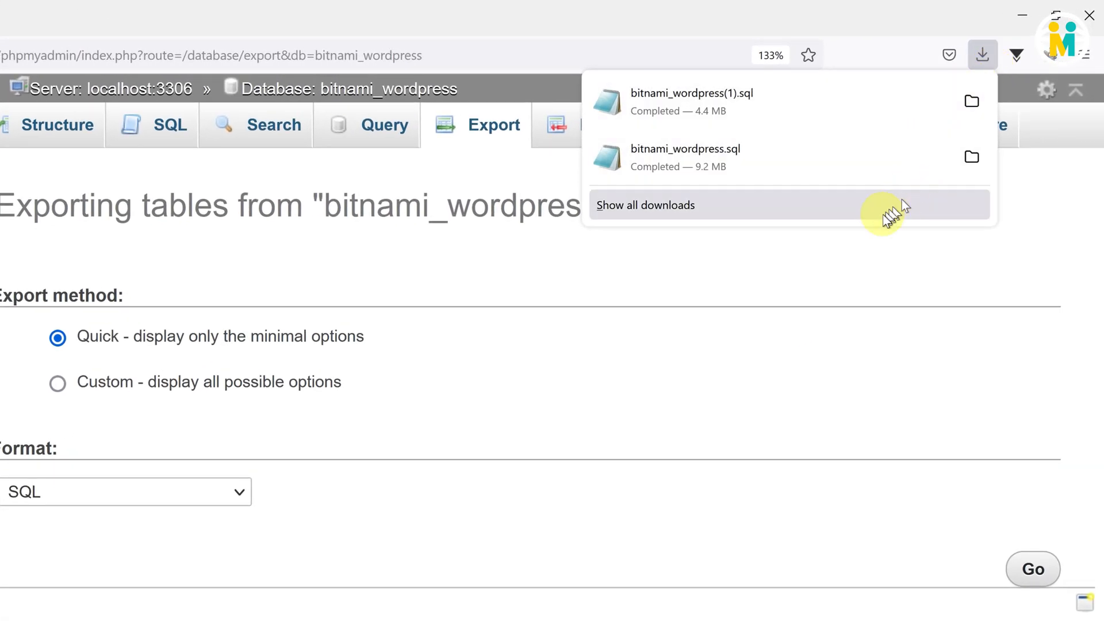
{"action": "mouse_move", "coordinate": [871, 216]}
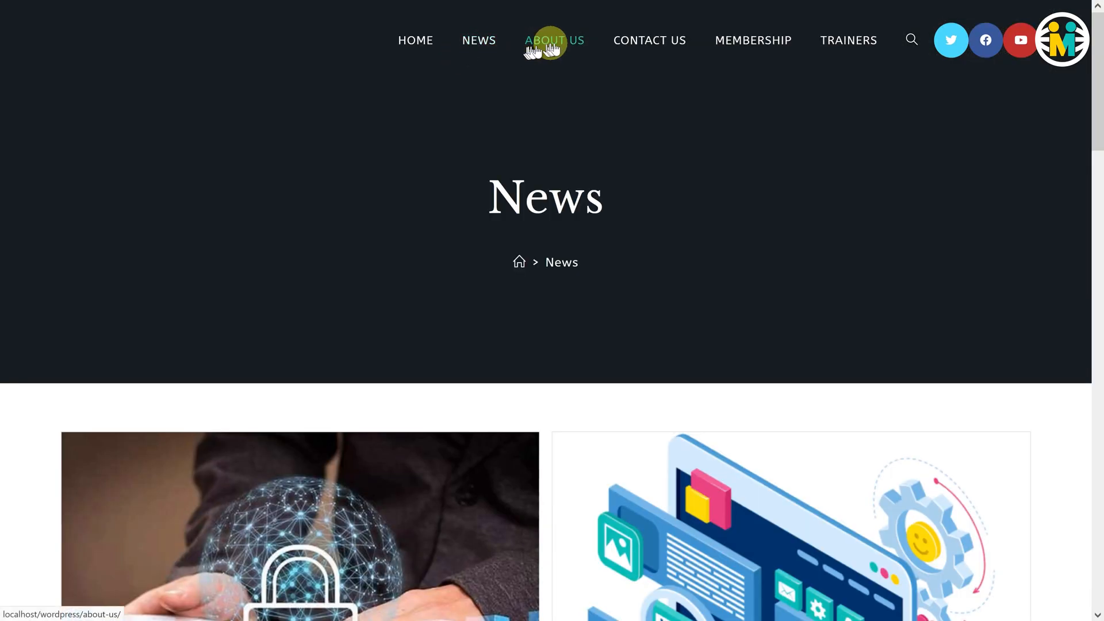
Load the live site's Contact Us and Membership pages to verify they work.
{"action": "left_click", "coordinate": [649, 40]}
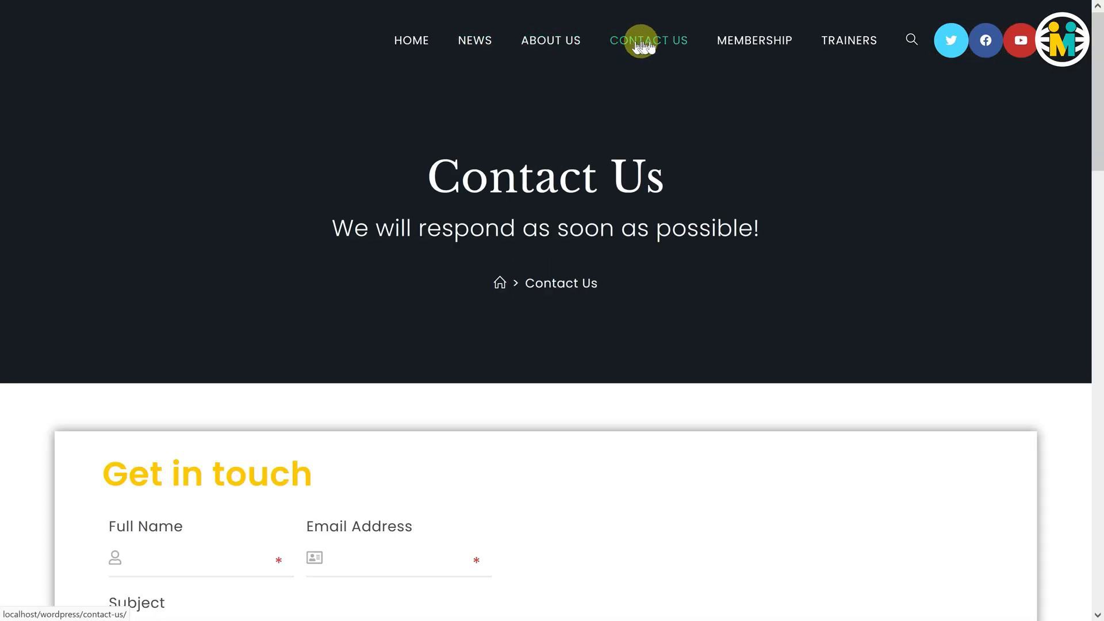
{"action": "left_click", "coordinate": [754, 40]}
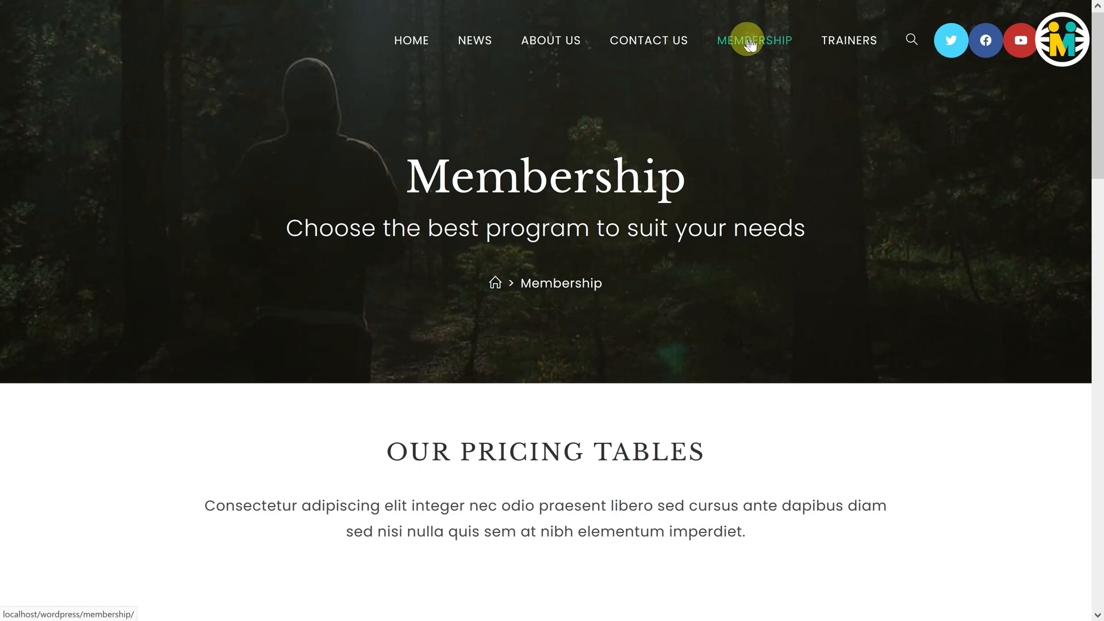